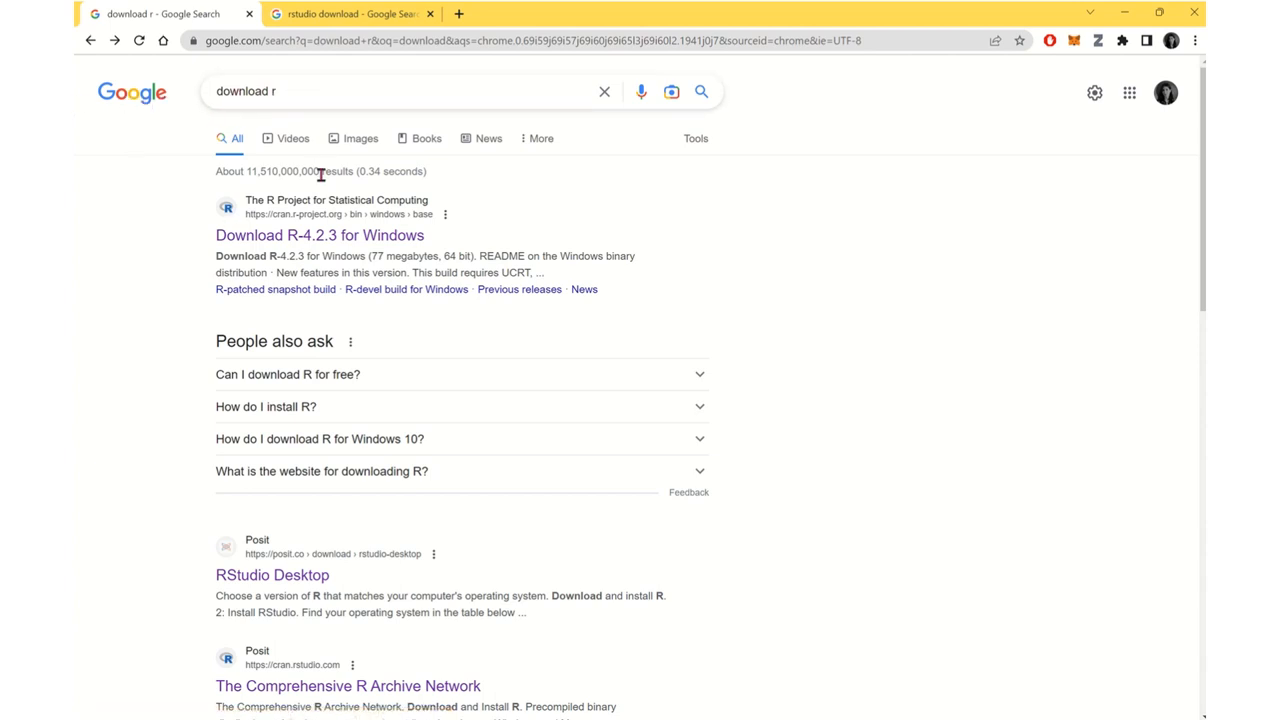
{"action": "mouse_move", "coordinate": [708, 250]}
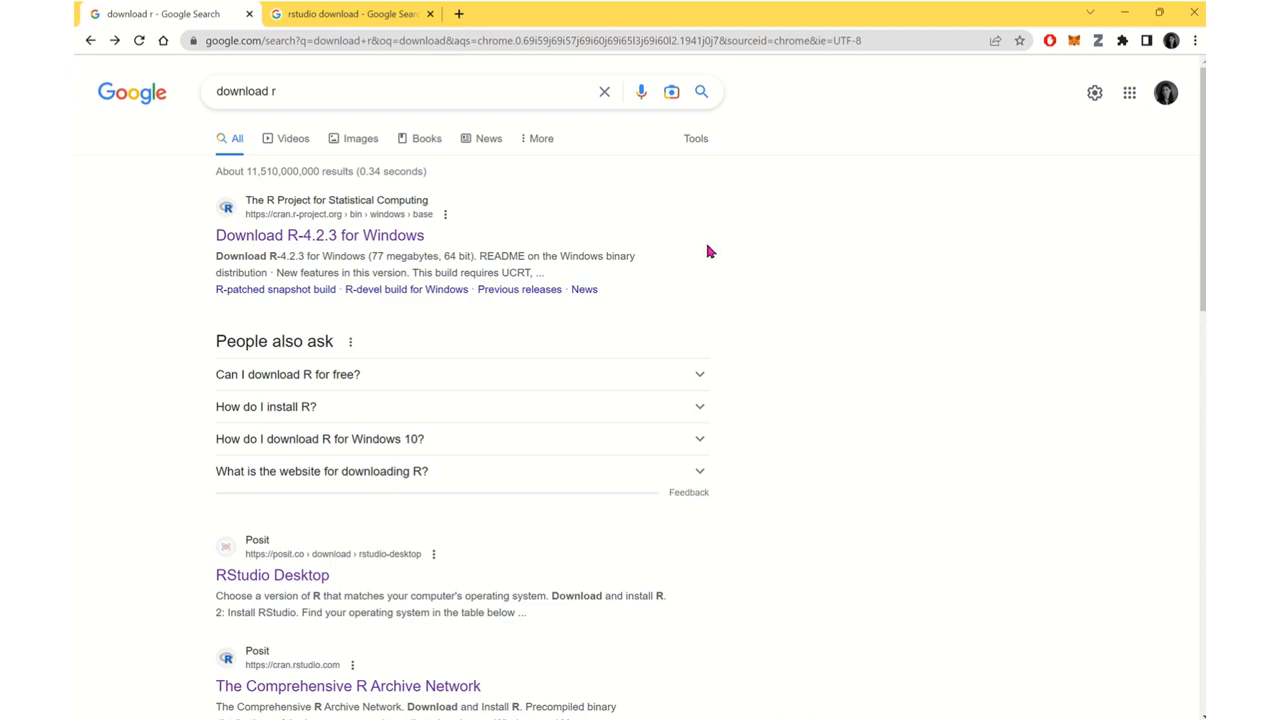
Step: Scroll the 'download r' results and open The Comprehensive R Archive Network (cran.rstudio.com)
{"action": "scroll", "scroll_direction": "down", "scroll_amount": 3}
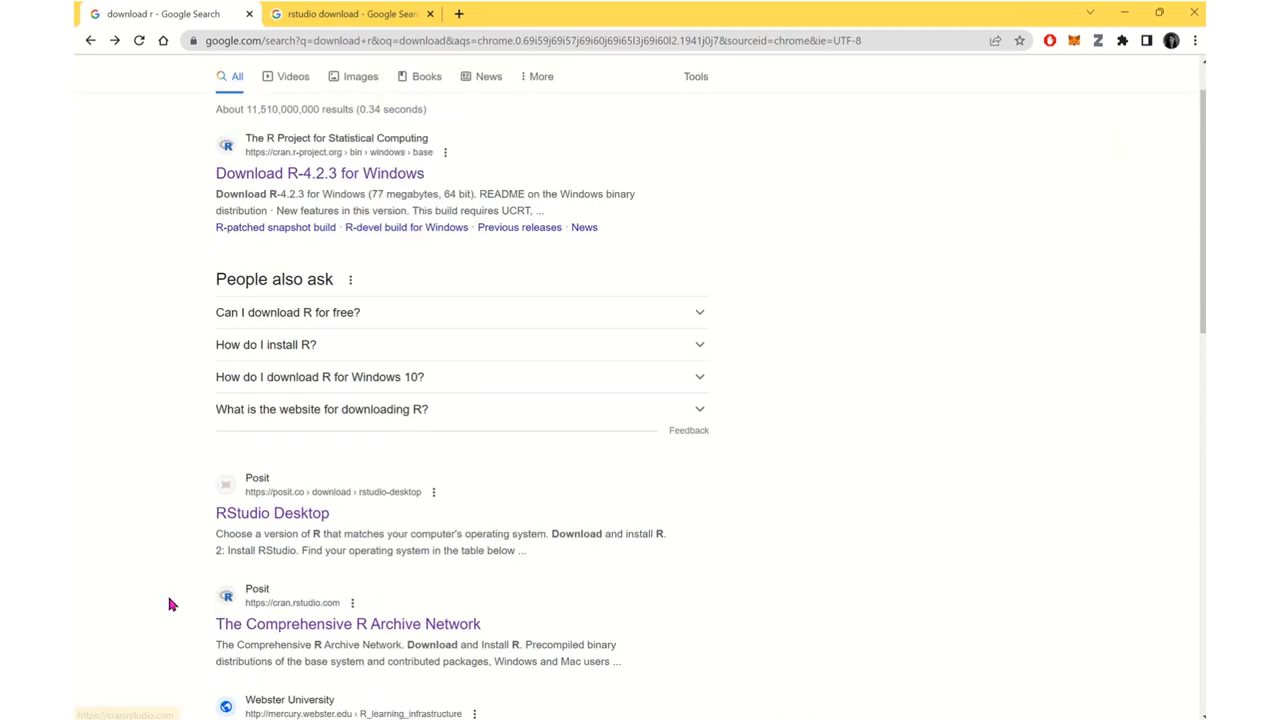
{"action": "left_click", "coordinate": [347, 623]}
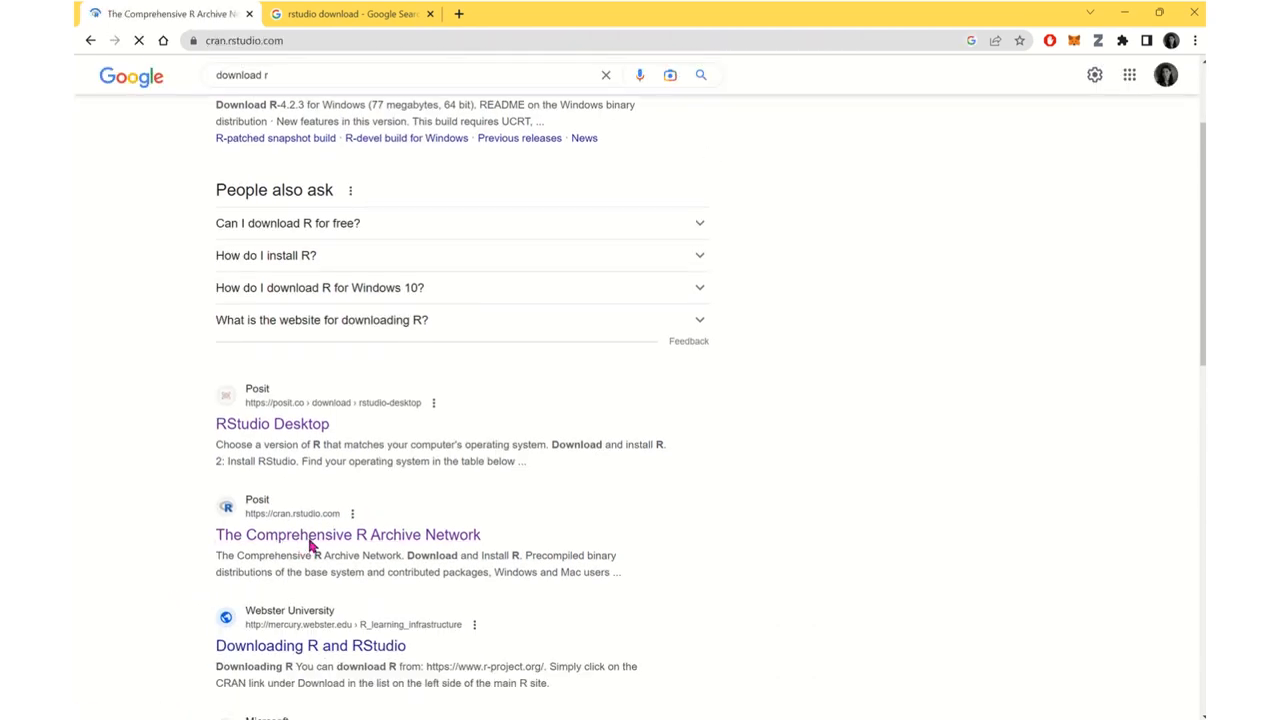
{"action": "left_click", "coordinate": [347, 534]}
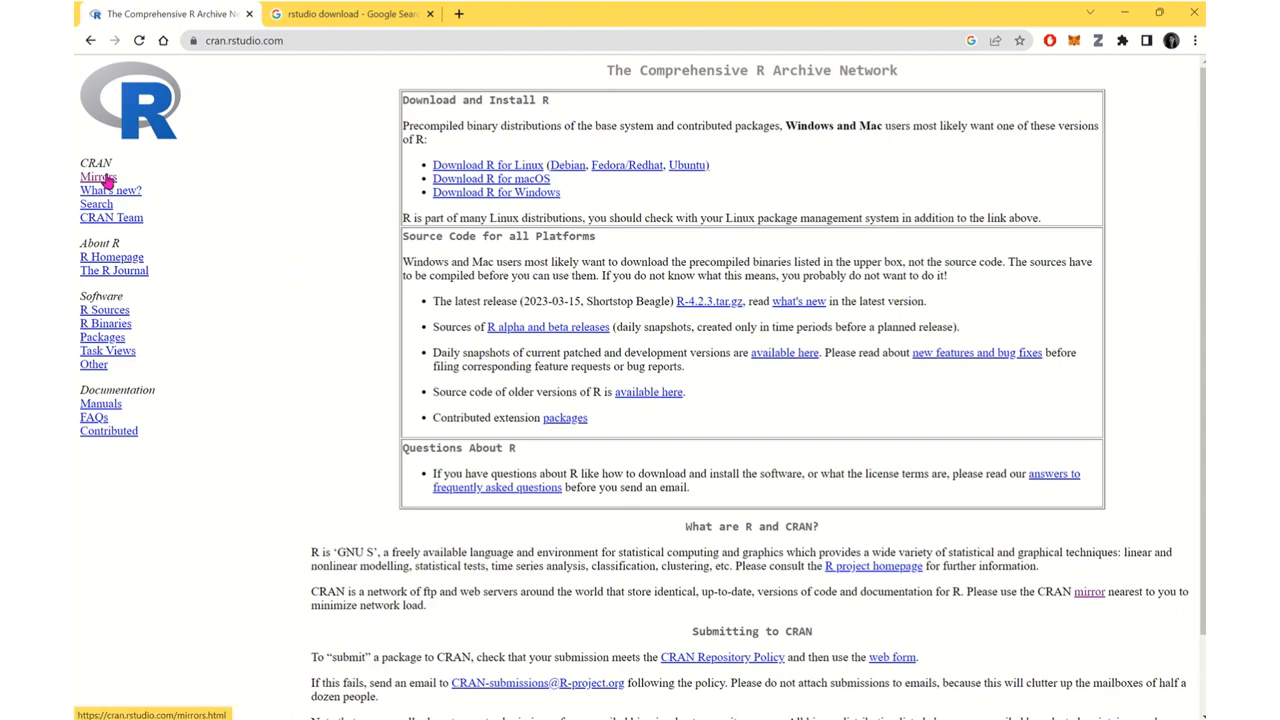
Step: Open the CRAN Mirrors page and scroll down to the Germany mirrors
{"action": "left_click", "coordinate": [97, 177]}
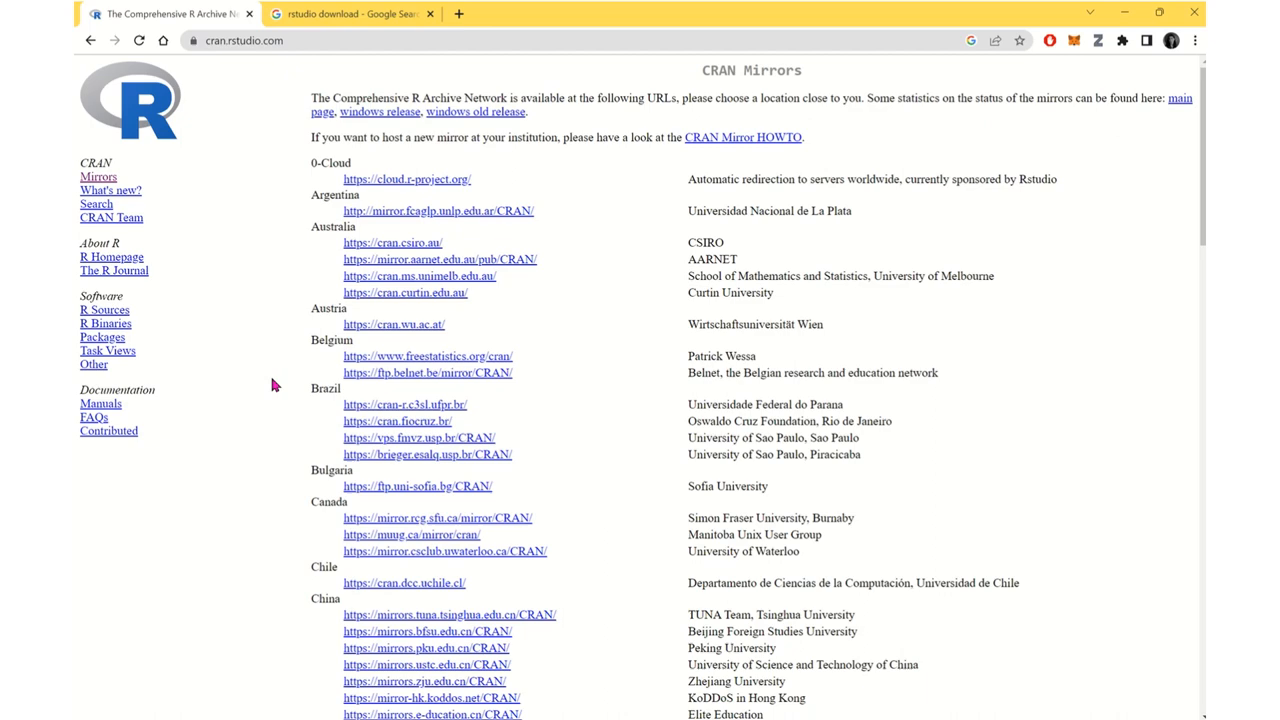
{"action": "scroll", "scroll_direction": "down", "scroll_amount": 3}
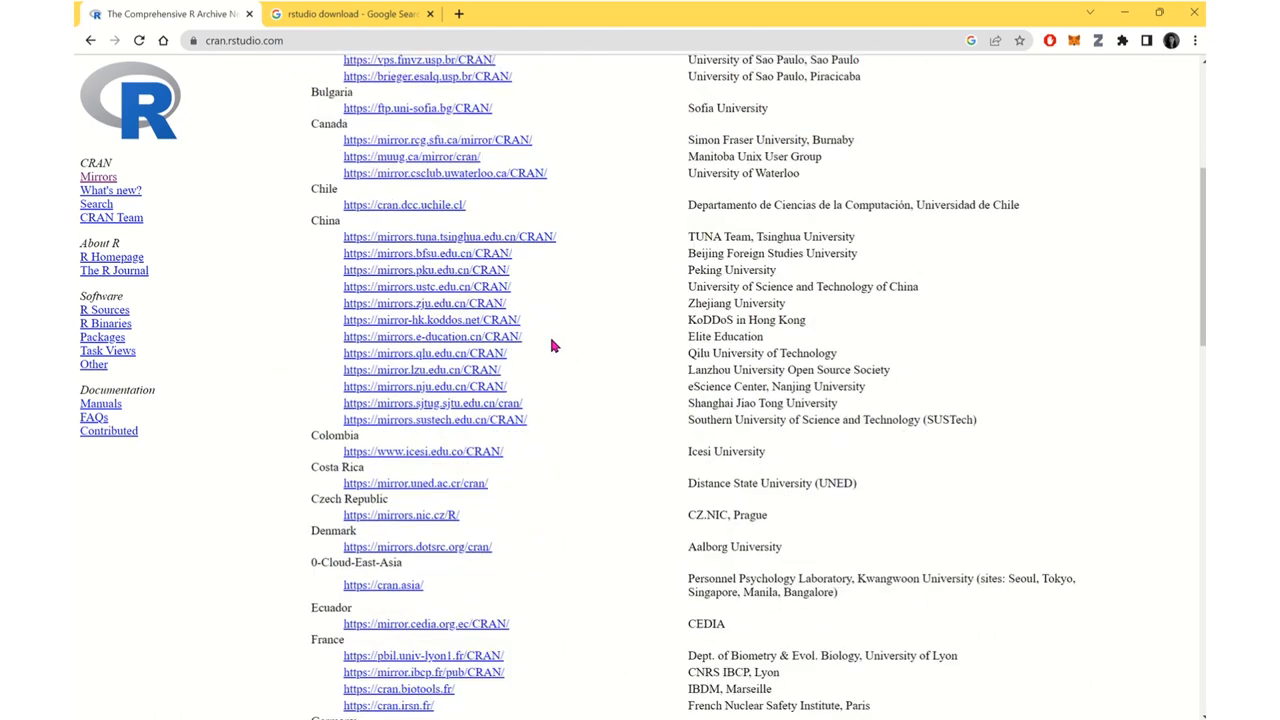
{"action": "scroll", "scroll_direction": "down", "scroll_amount": 3}
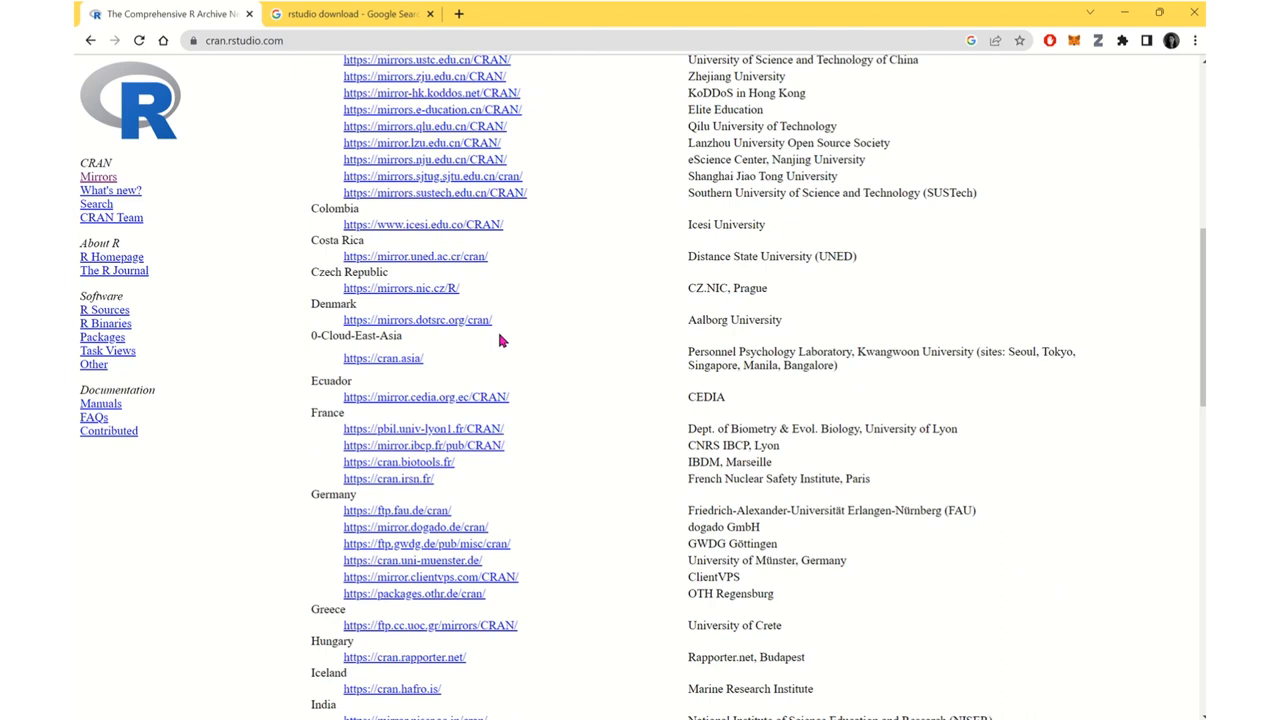
{"action": "mouse_move", "coordinate": [497, 338]}
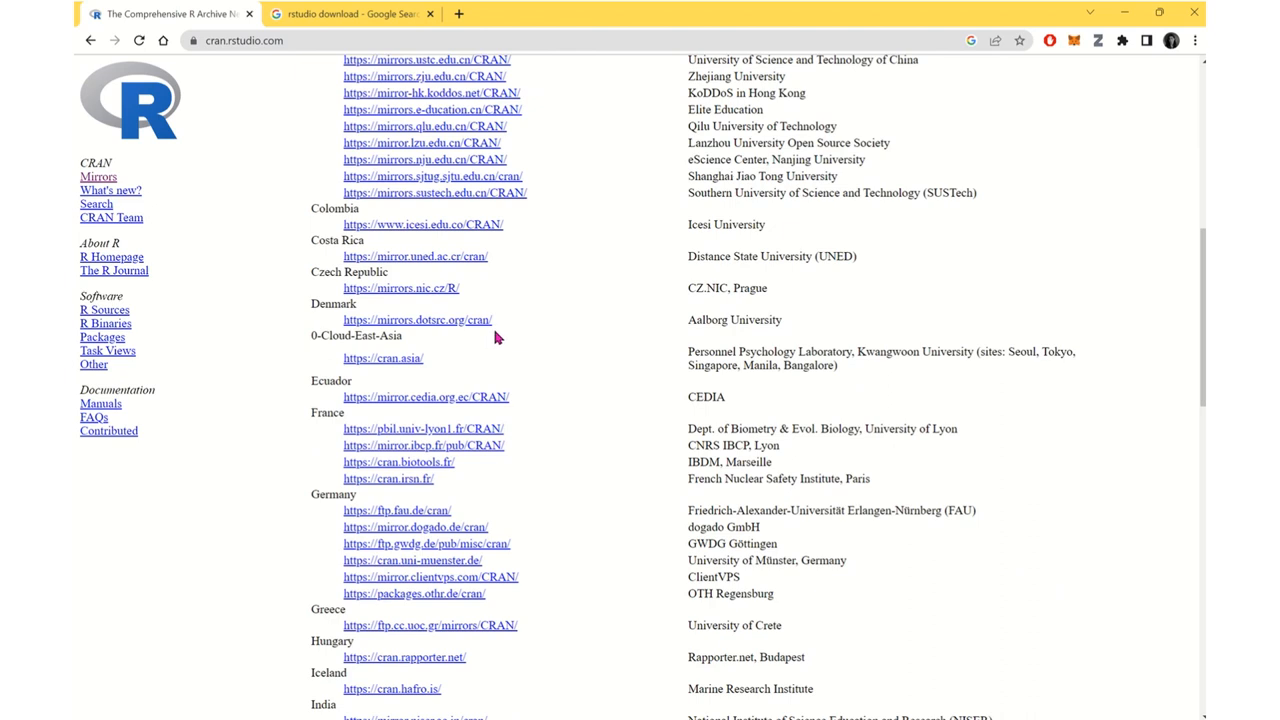
{"action": "mouse_move", "coordinate": [297, 486]}
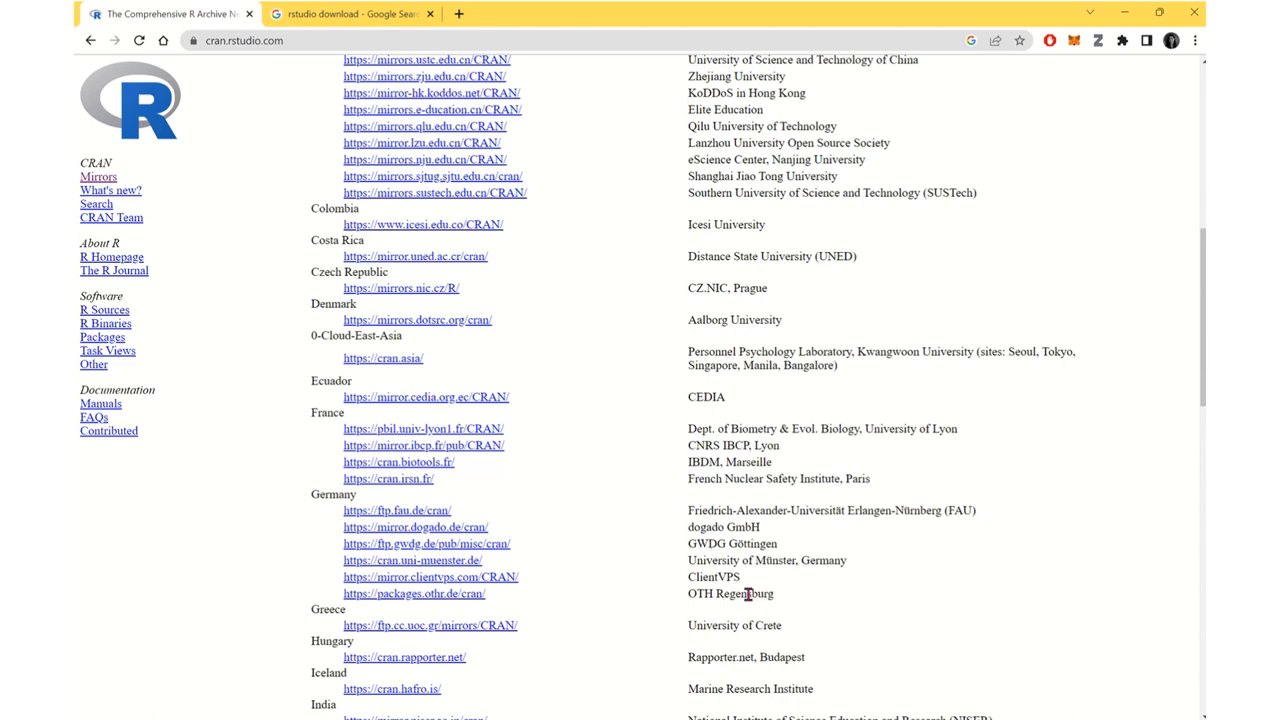
{"action": "mouse_move", "coordinate": [446, 541]}
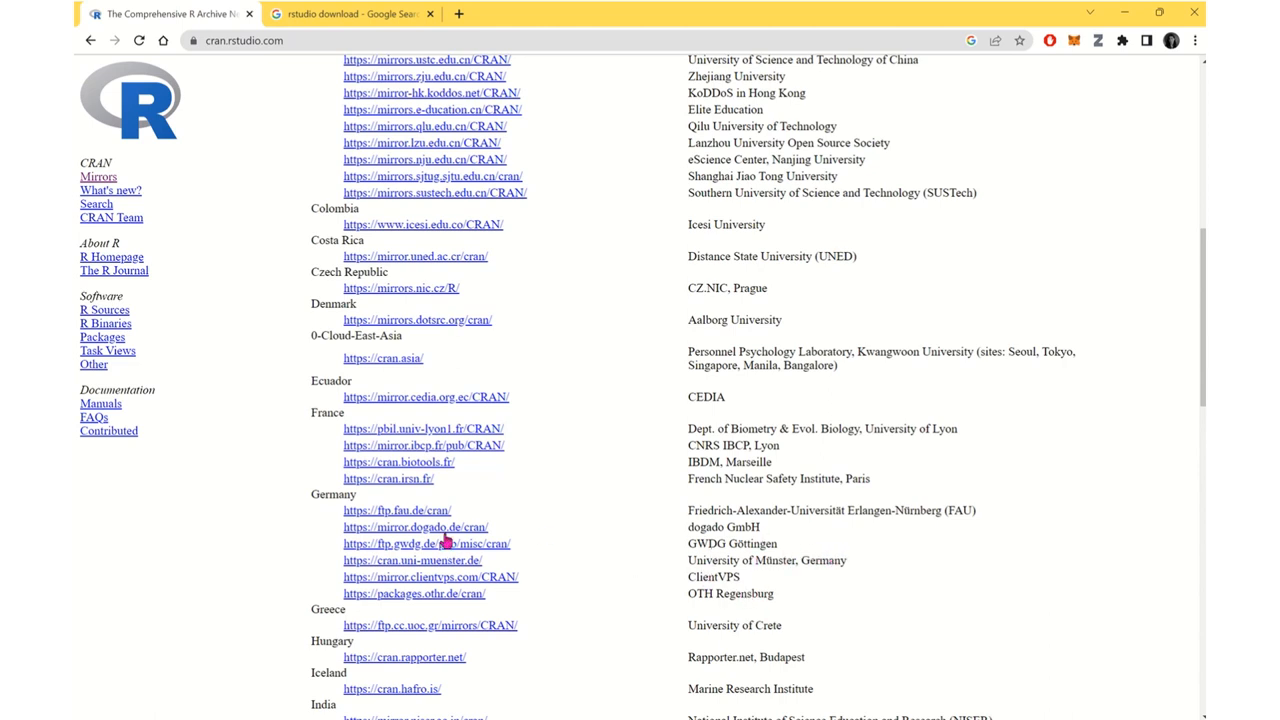
{"action": "mouse_move", "coordinate": [412, 560]}
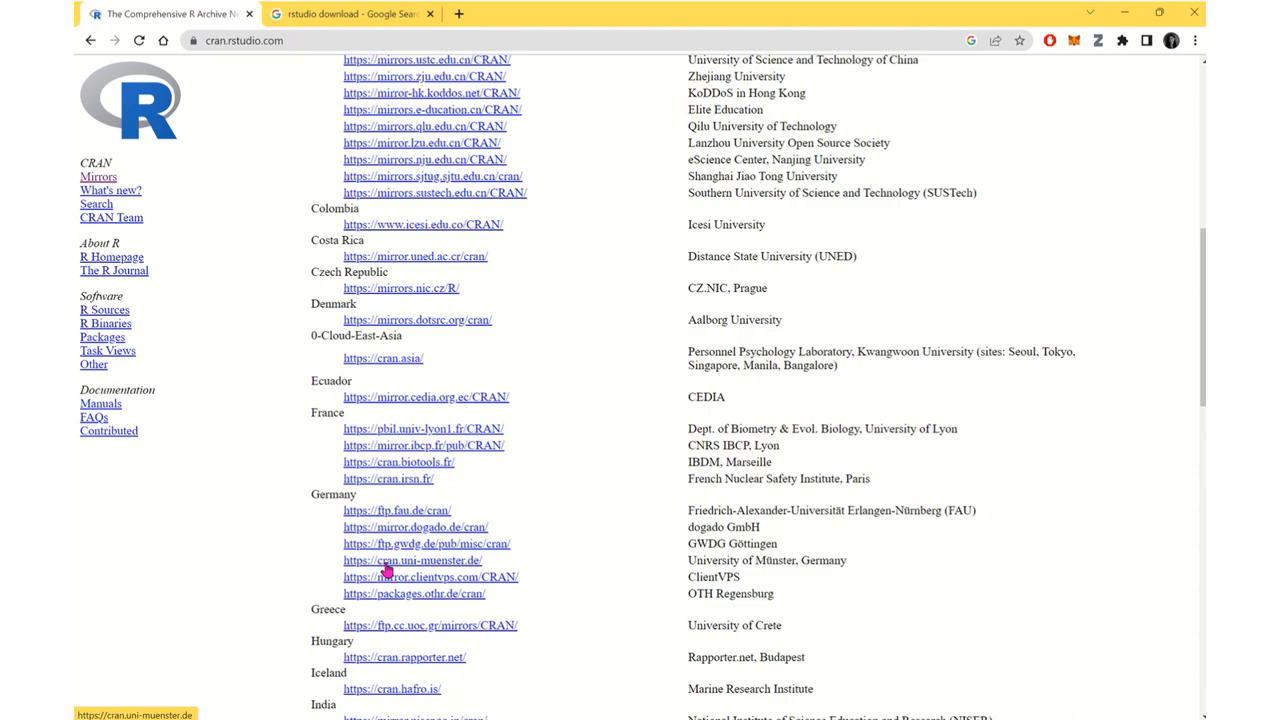
Step: Pick the cran.uni-muenster.de mirror and download R-4.2.3 for Windows
{"action": "left_click", "coordinate": [411, 560]}
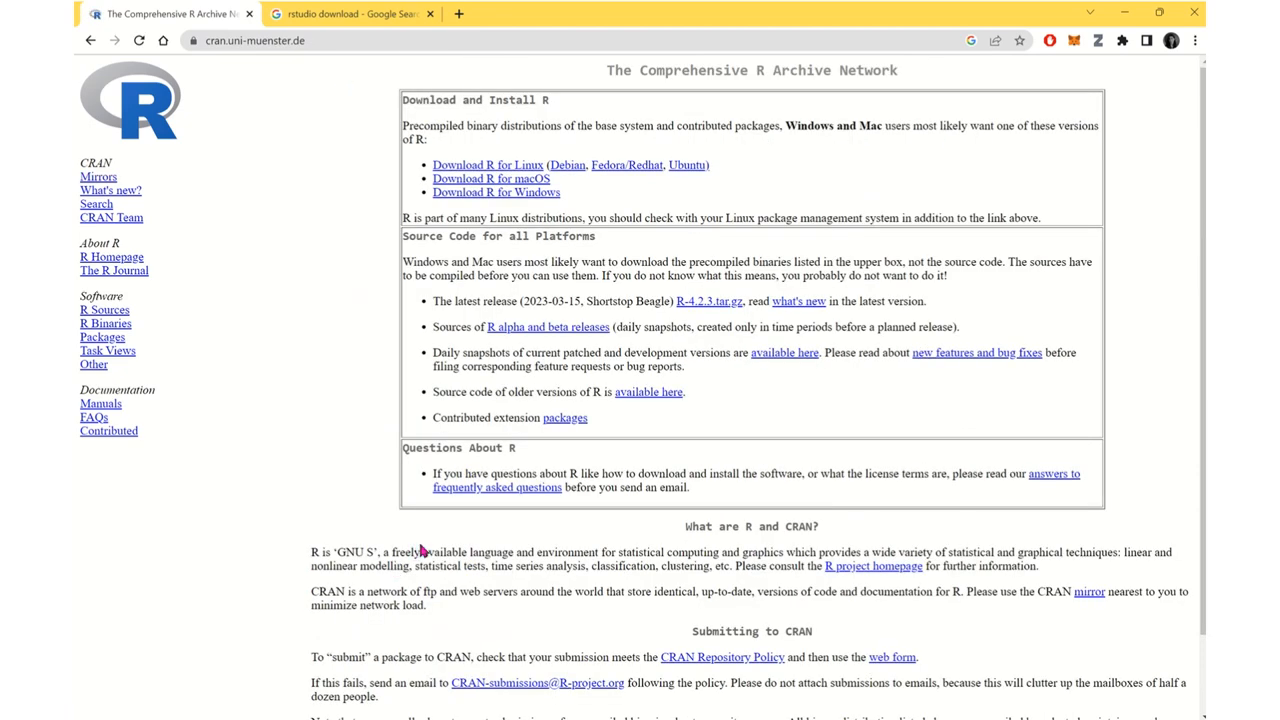
{"action": "mouse_move", "coordinate": [487, 164]}
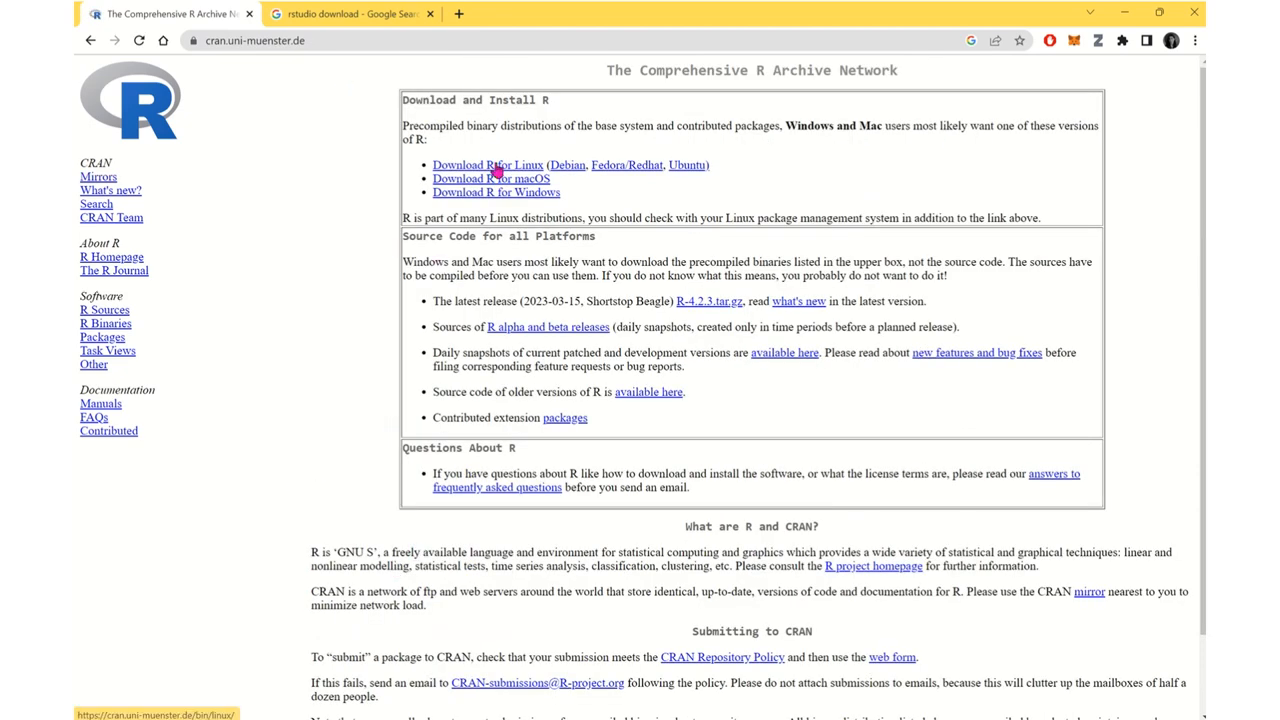
{"action": "mouse_move", "coordinate": [227, 636]}
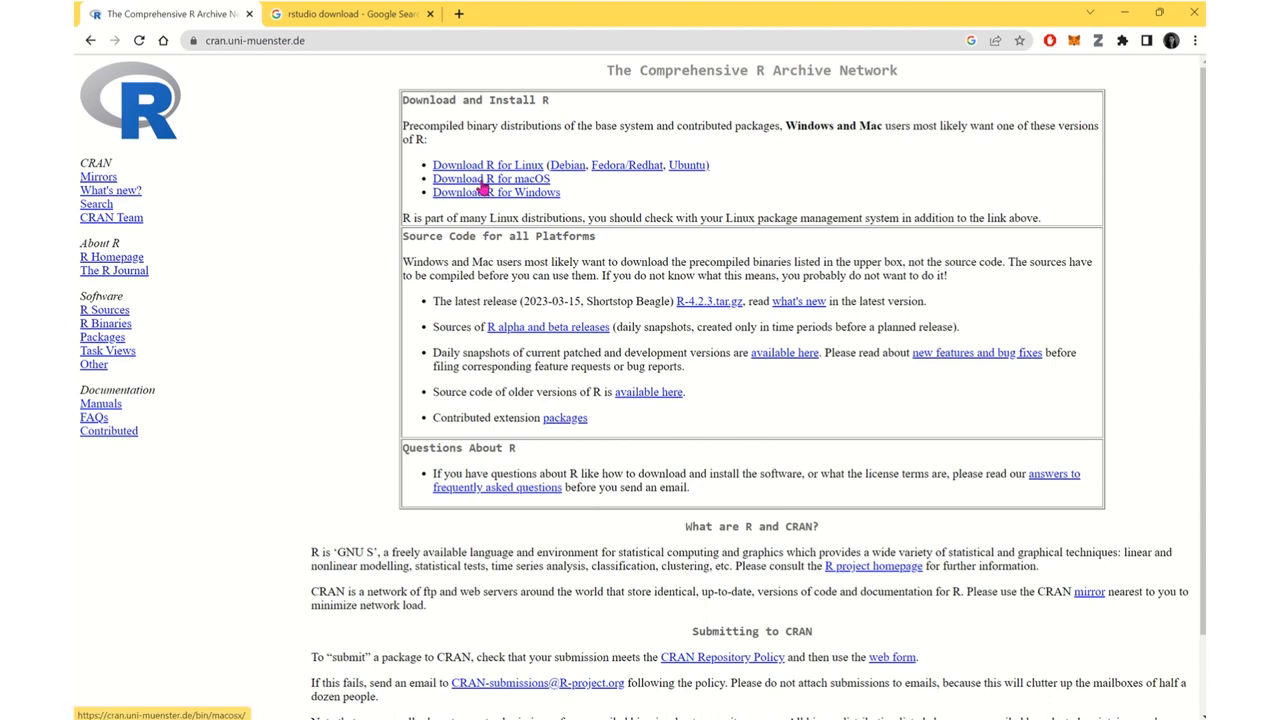
{"action": "left_click", "coordinate": [495, 192]}
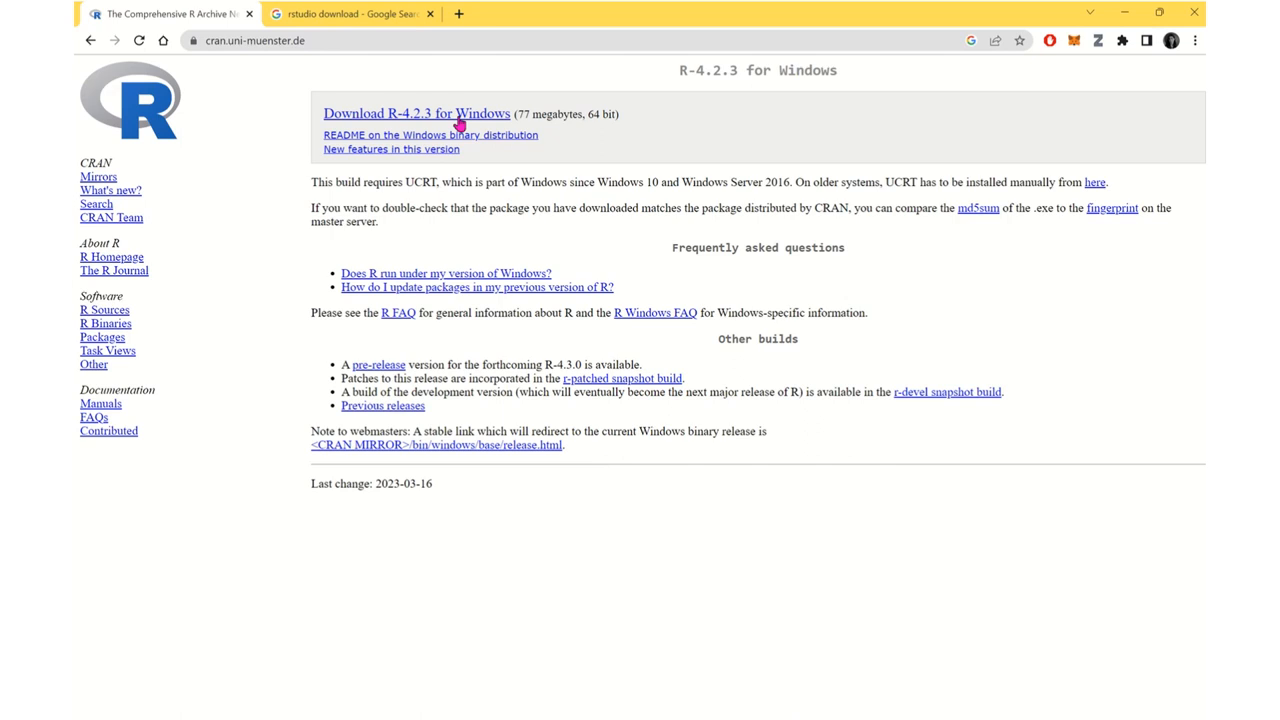
{"action": "left_click", "coordinate": [416, 113]}
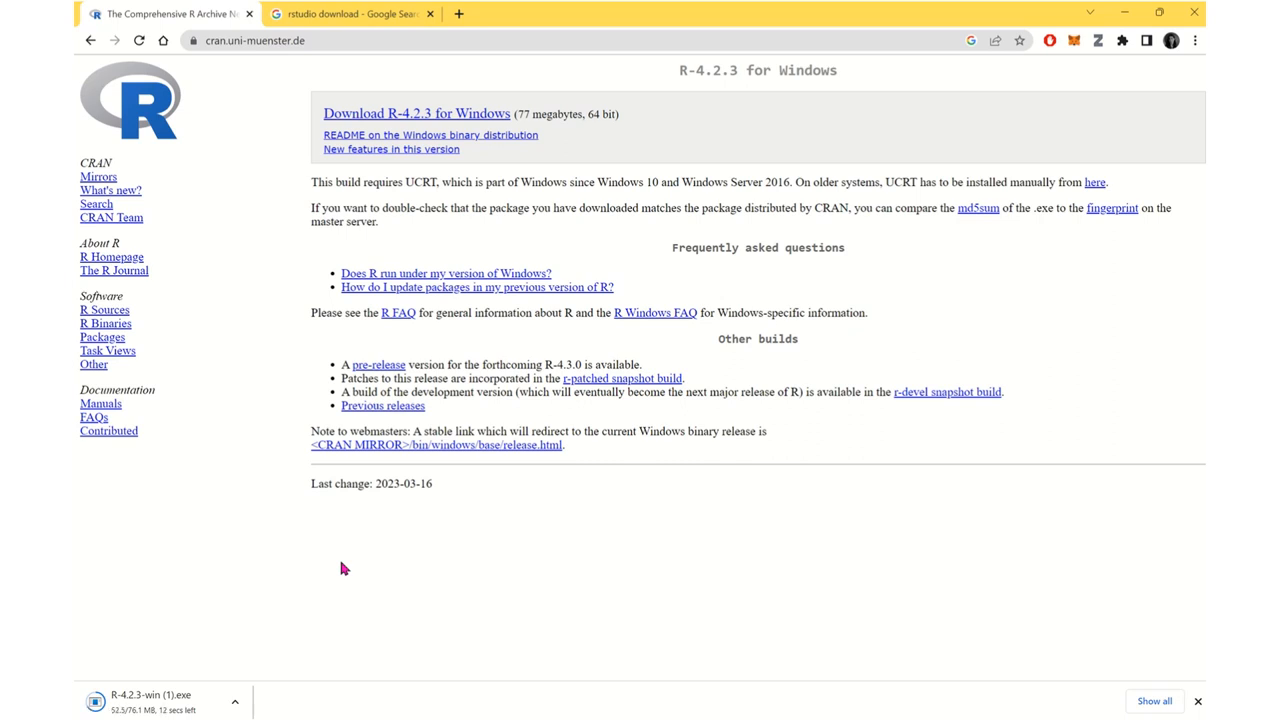
{"action": "mouse_move", "coordinate": [220, 631]}
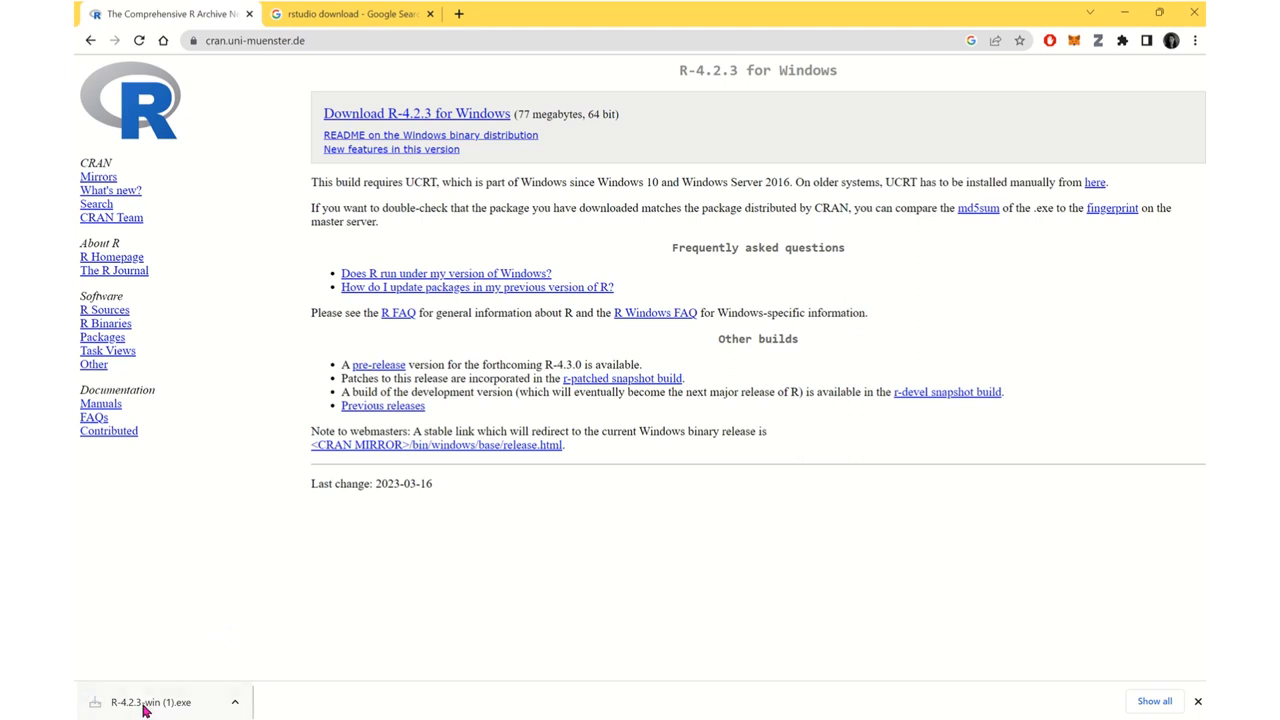
Step: Run the R 4.2.3 installer in English with defaults, then switch to the 'rstudio download' results
{"action": "left_click", "coordinate": [150, 702]}
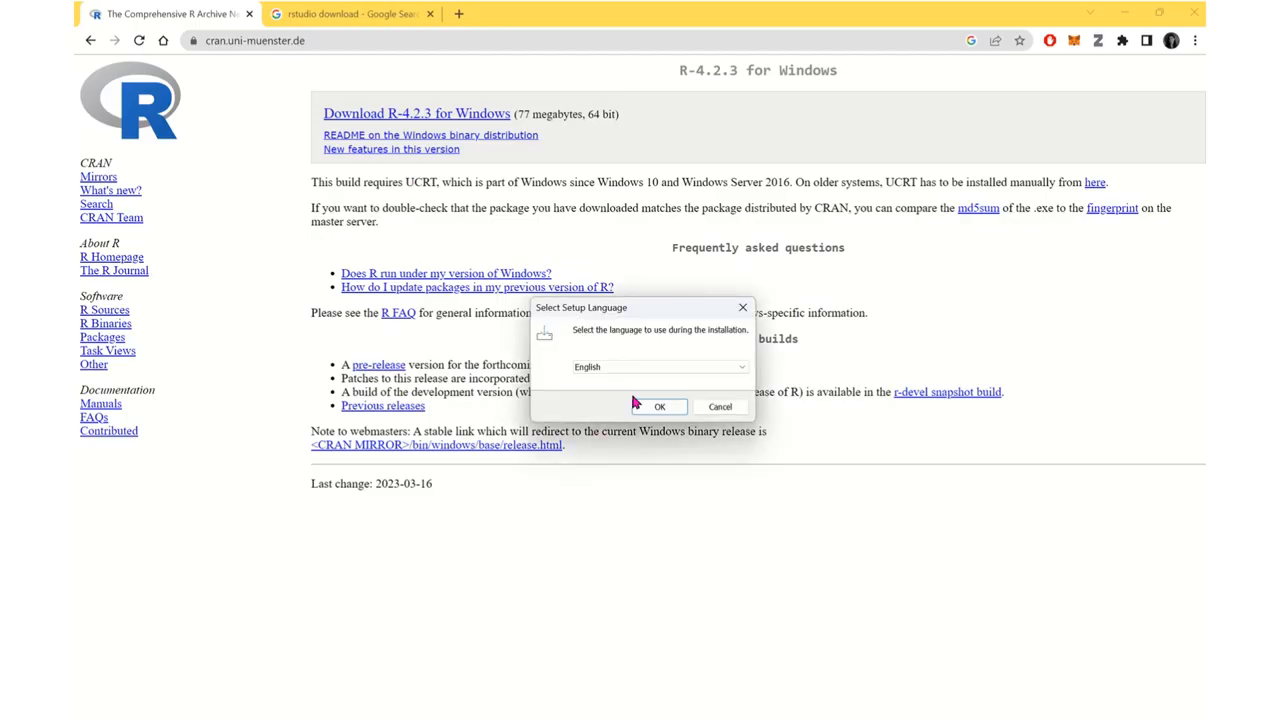
{"action": "left_click", "coordinate": [659, 406]}
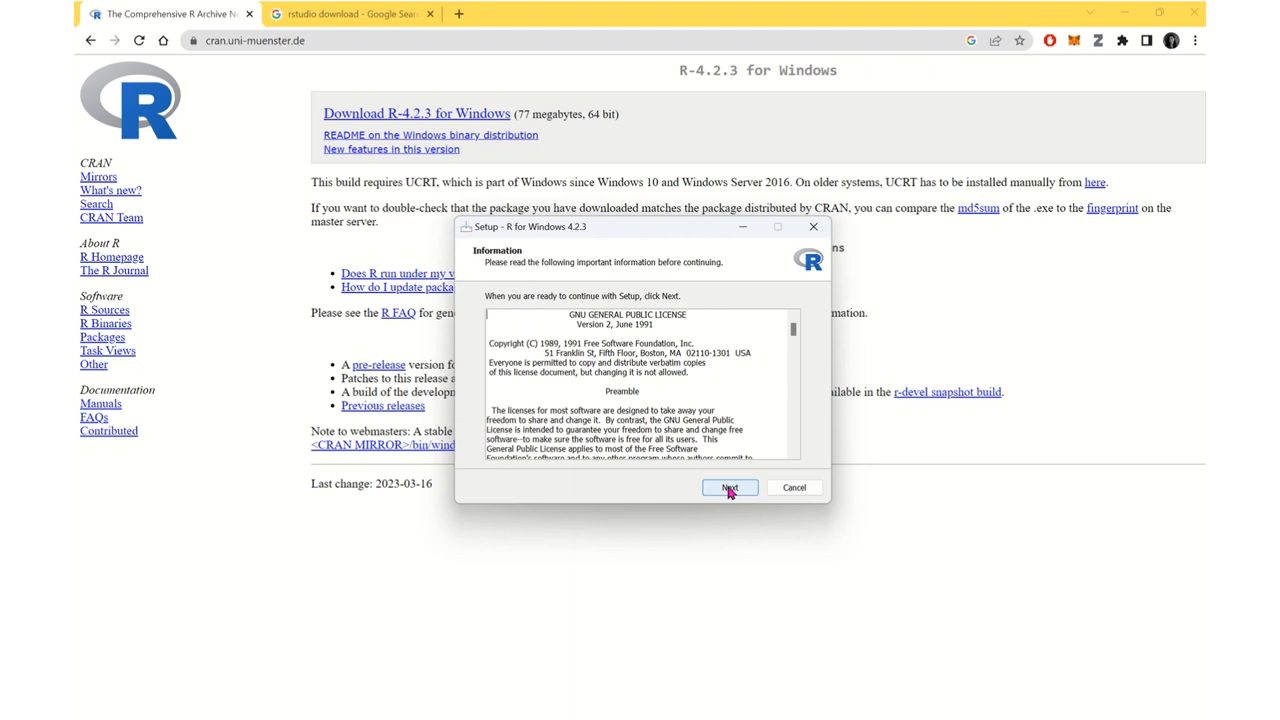
{"action": "left_click", "coordinate": [729, 487]}
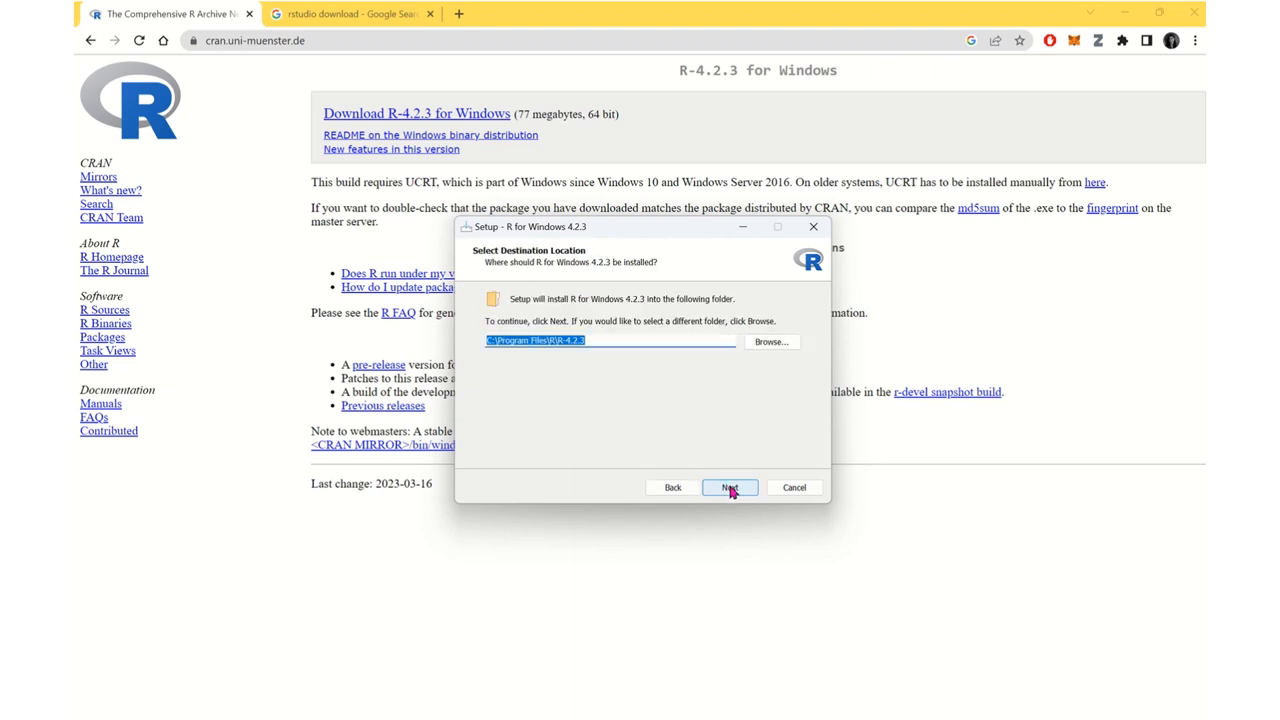
{"action": "left_click", "coordinate": [729, 487]}
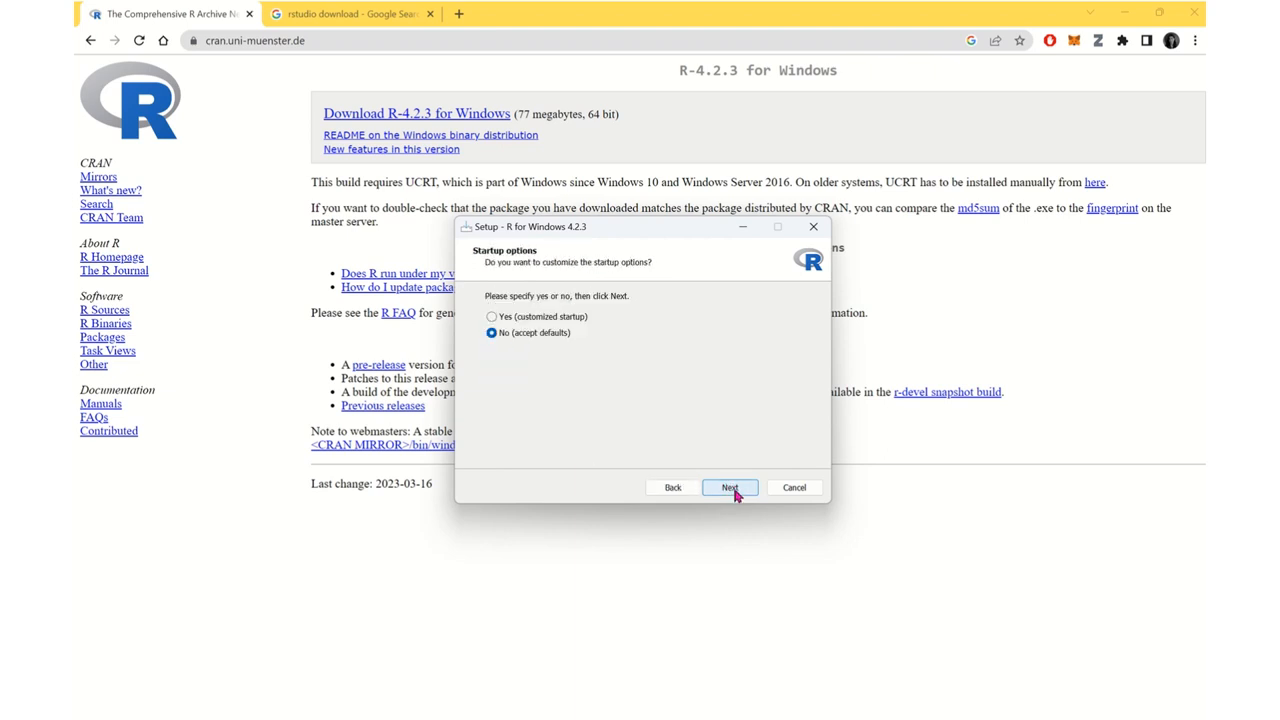
{"action": "left_click", "coordinate": [730, 487]}
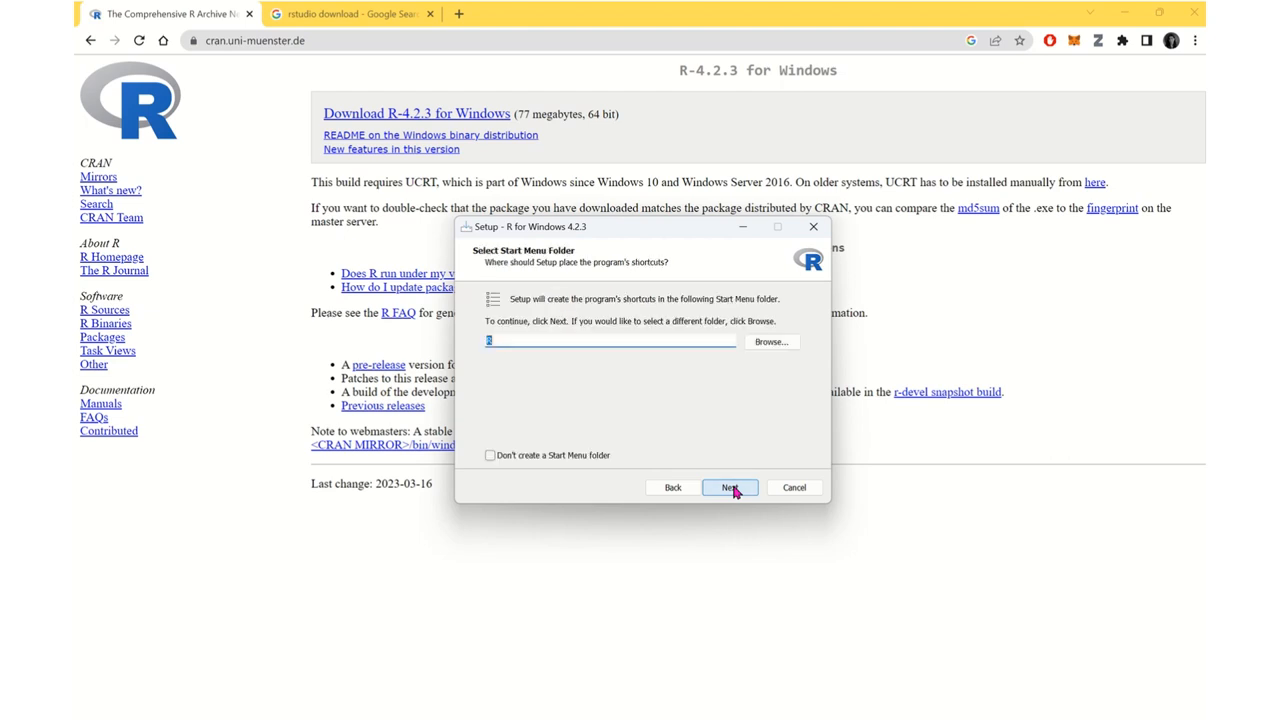
{"action": "left_click", "coordinate": [729, 487]}
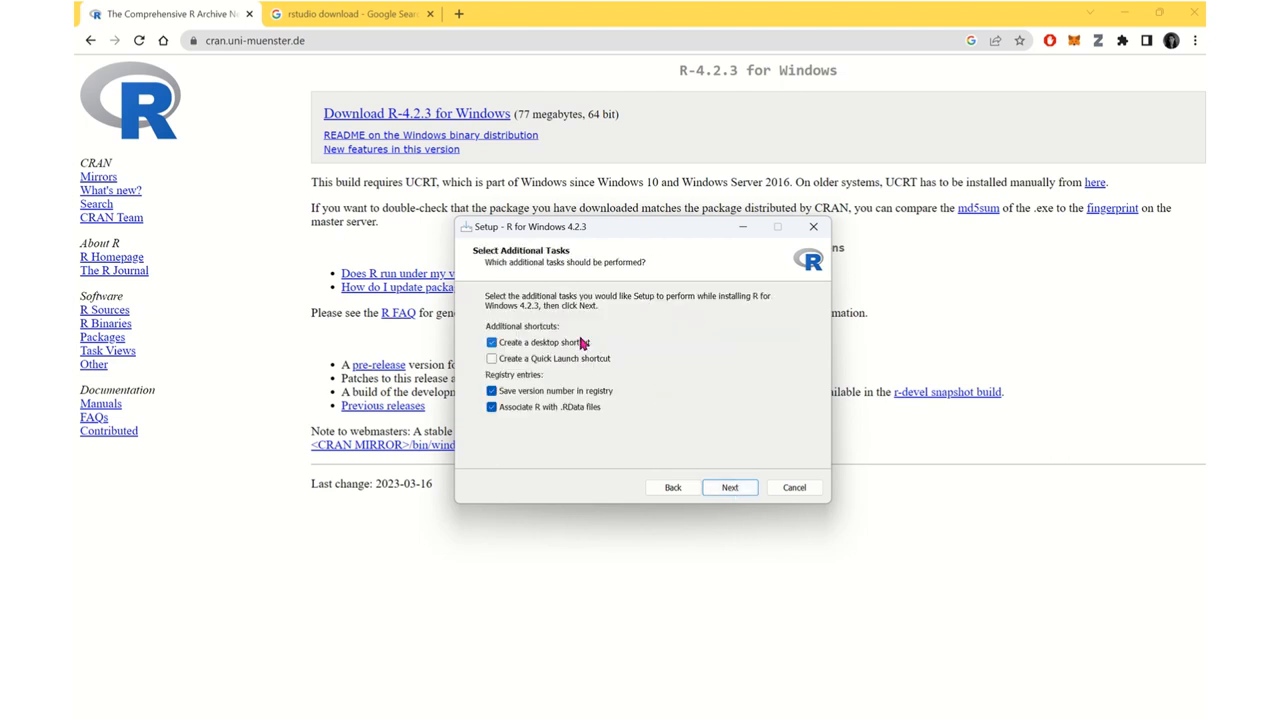
{"action": "left_click", "coordinate": [729, 487]}
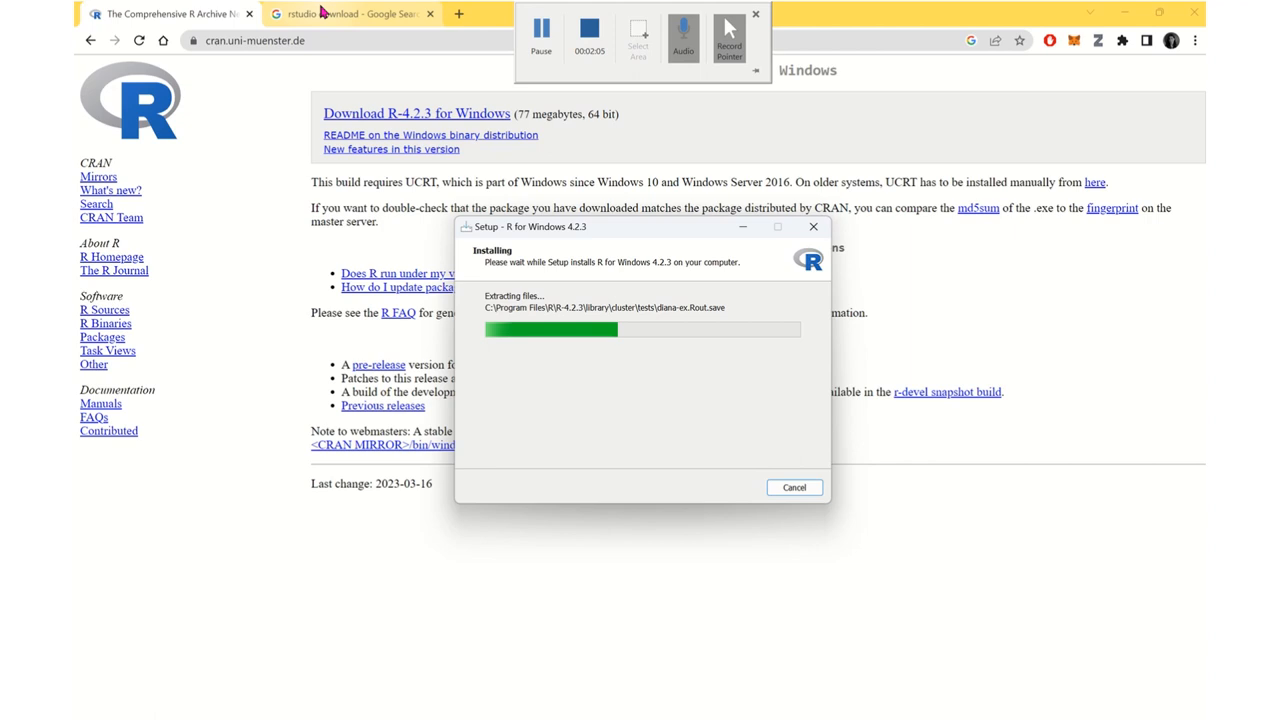
{"action": "left_click", "coordinate": [350, 13]}
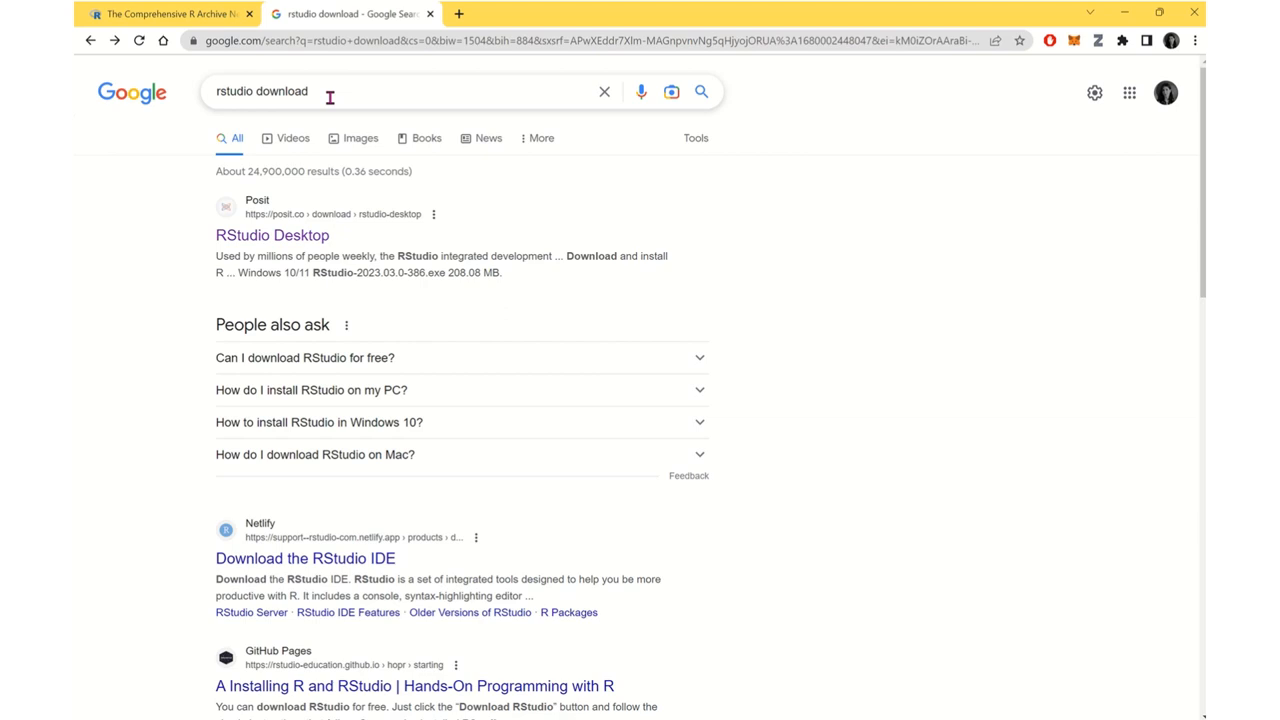
{"action": "mouse_move", "coordinate": [322, 91]}
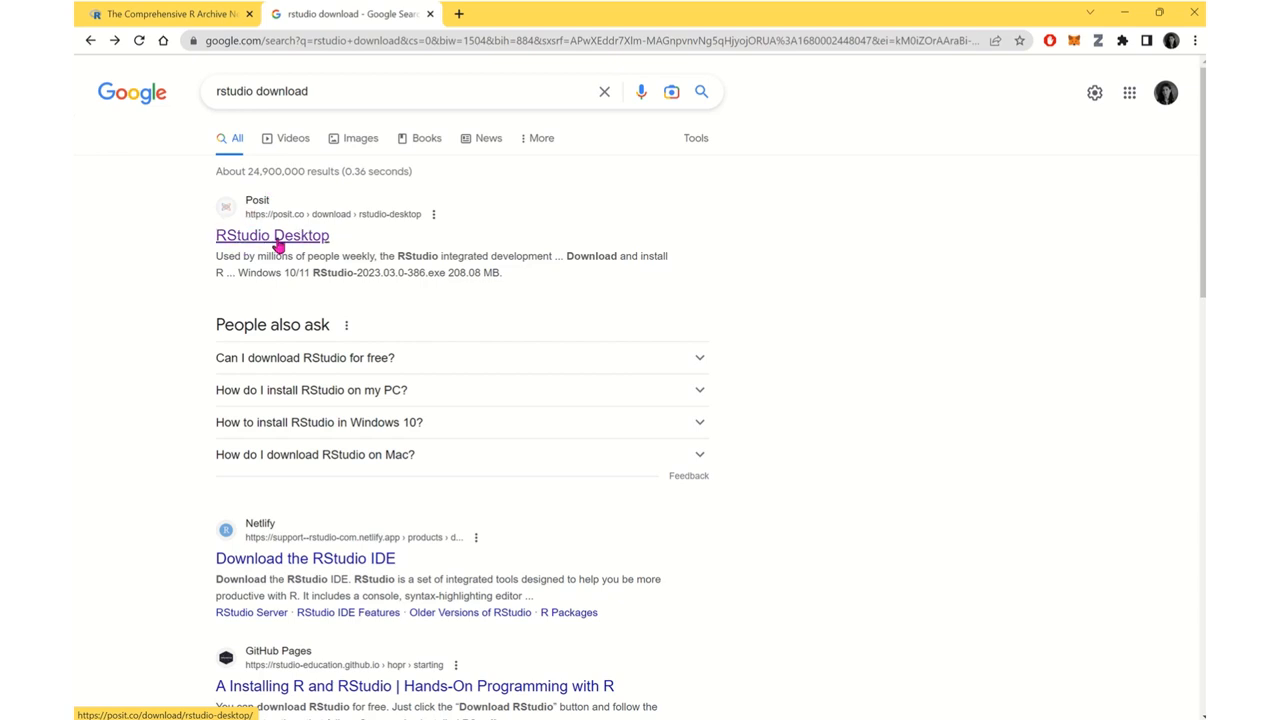
Step: Open Posit's RStudio Desktop page and download the RStudio Desktop installer for Windows
{"action": "left_click", "coordinate": [272, 235]}
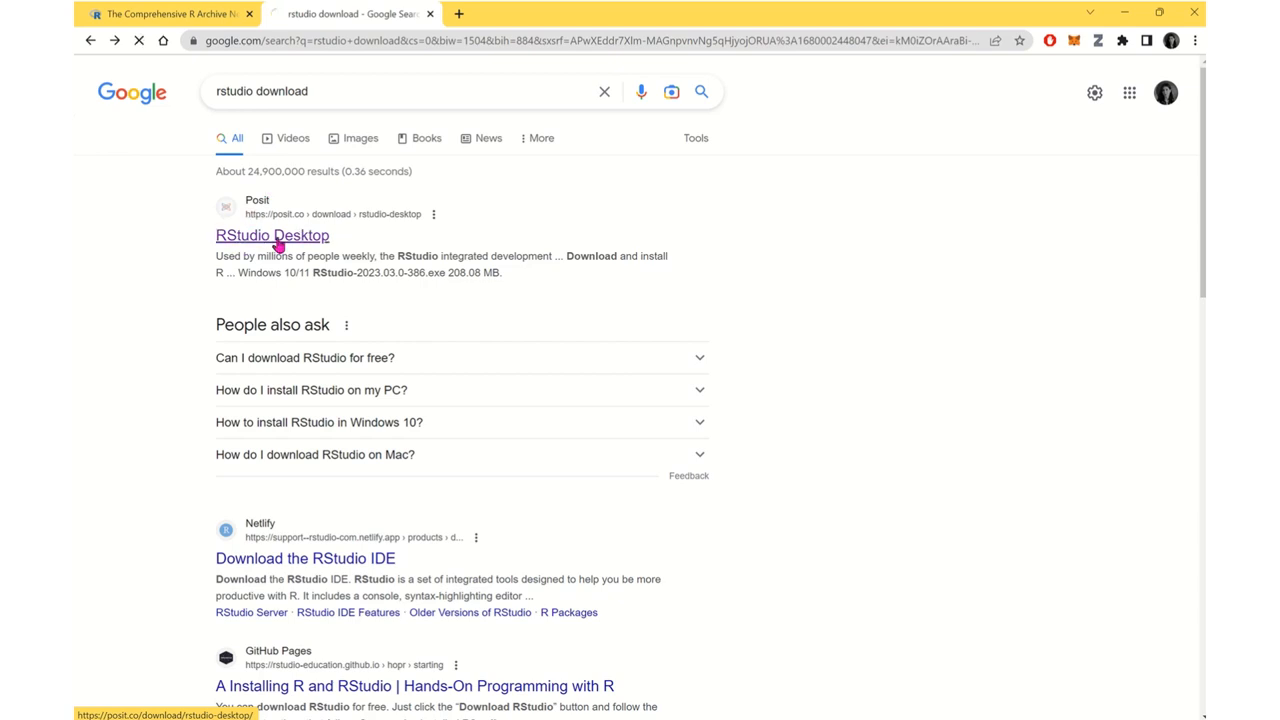
{"action": "left_click", "coordinate": [272, 235]}
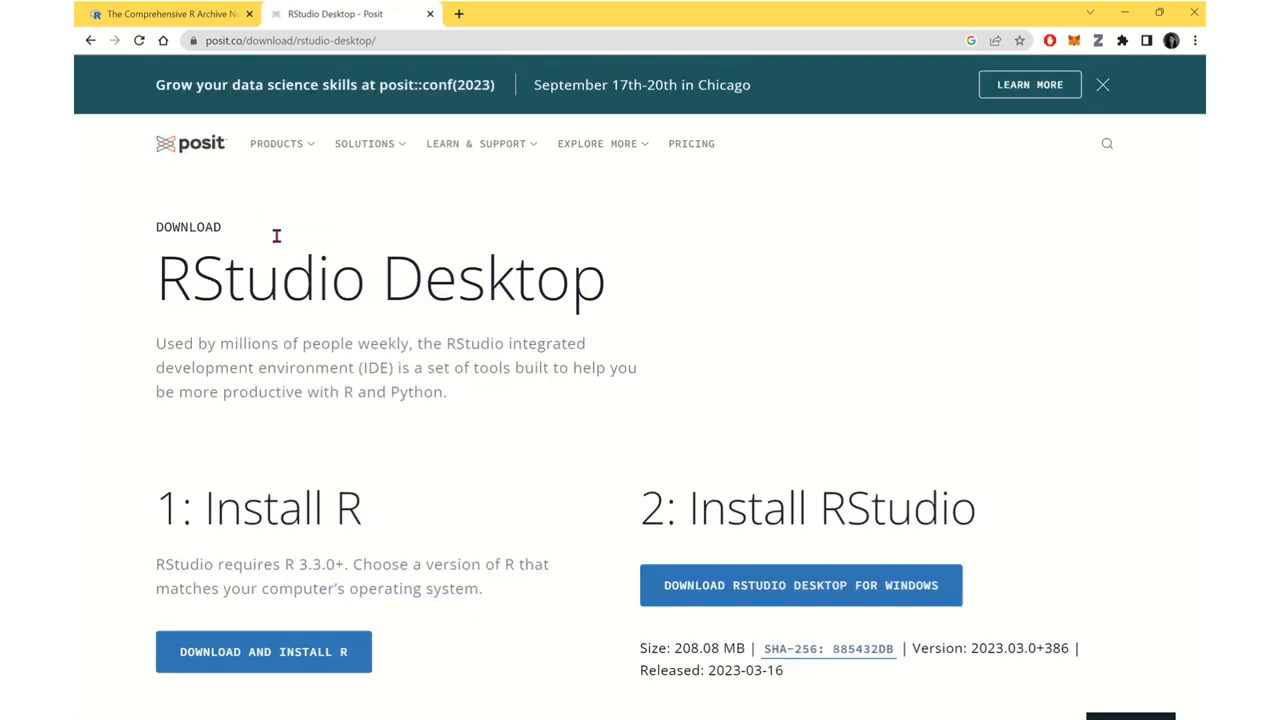
{"action": "mouse_move", "coordinate": [535, 138]}
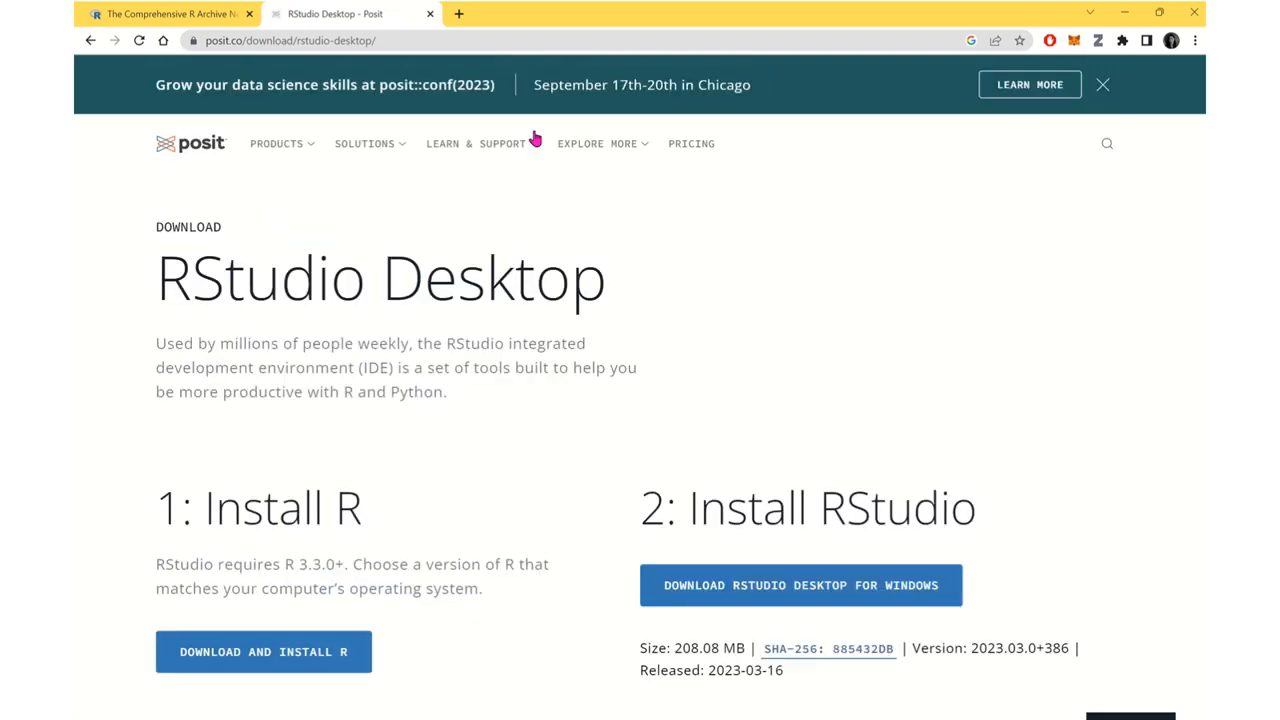
{"action": "left_click", "coordinate": [277, 143]}
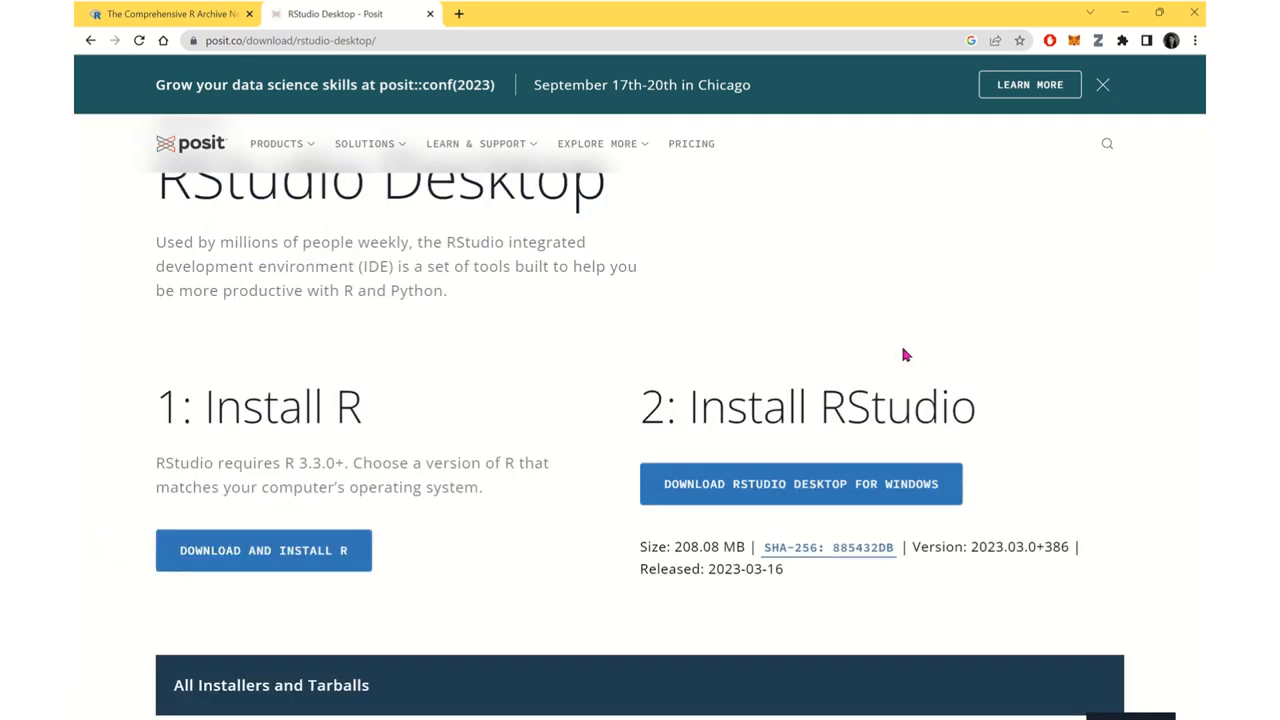
{"action": "scroll", "scroll_direction": "down", "scroll_amount": 3}
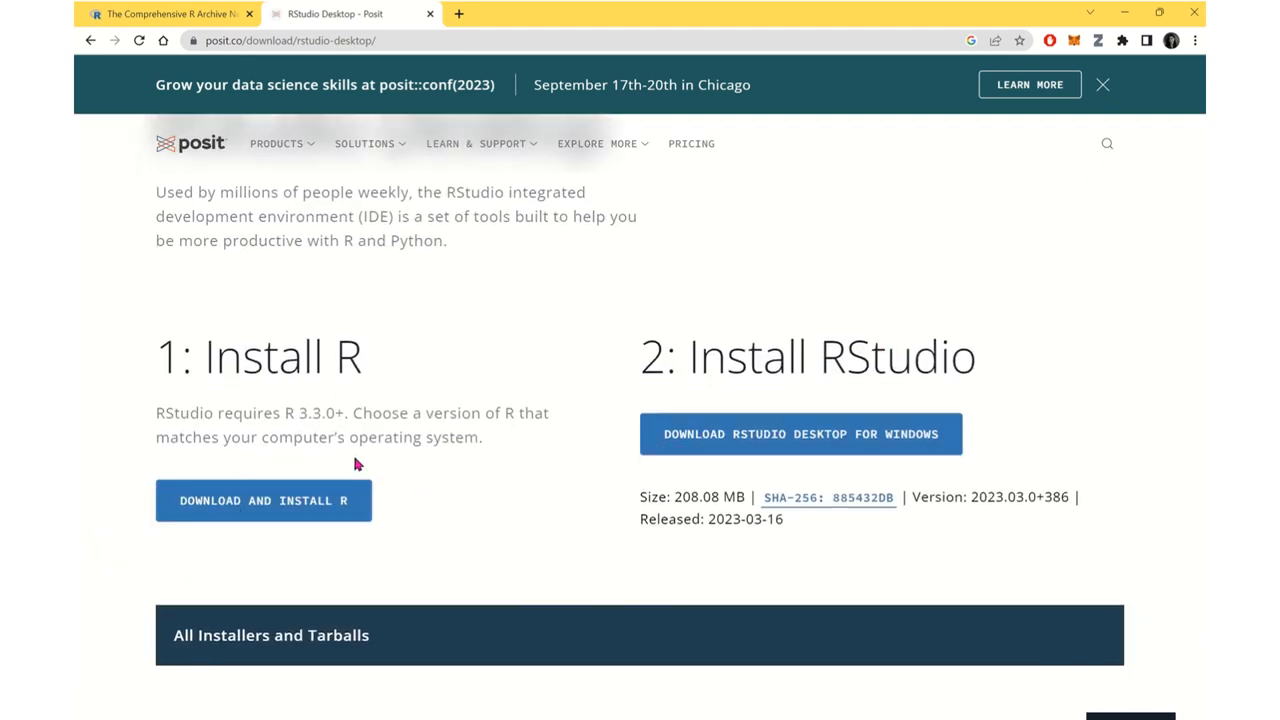
{"action": "left_click", "coordinate": [800, 433]}
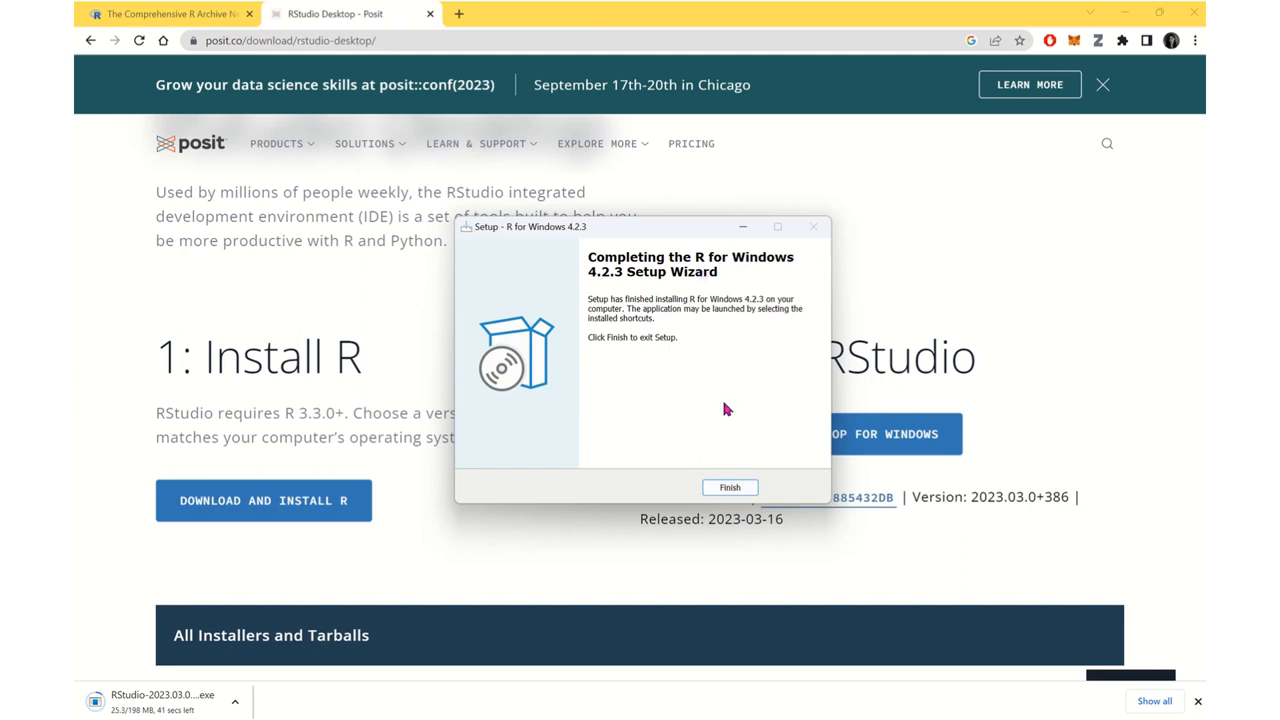
Step: Finish and close the R 4.2.3 setup wizard
{"action": "left_click", "coordinate": [729, 487]}
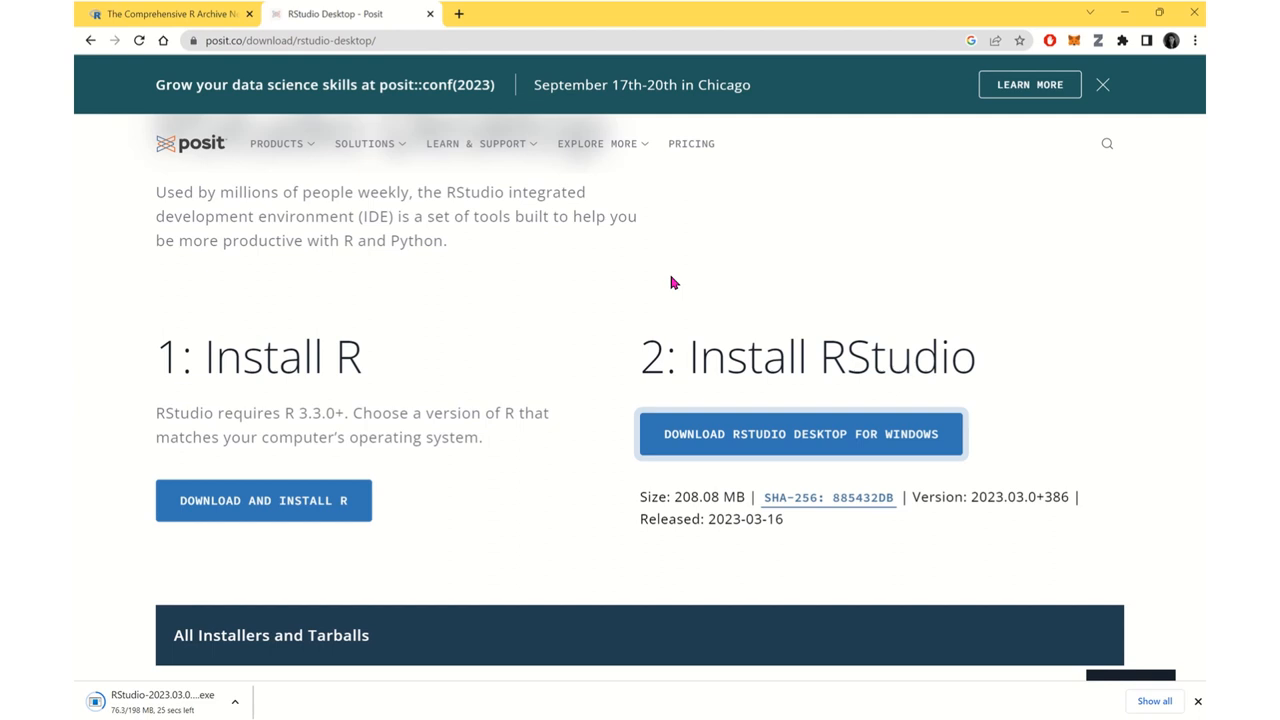
{"action": "mouse_move", "coordinate": [632, 245]}
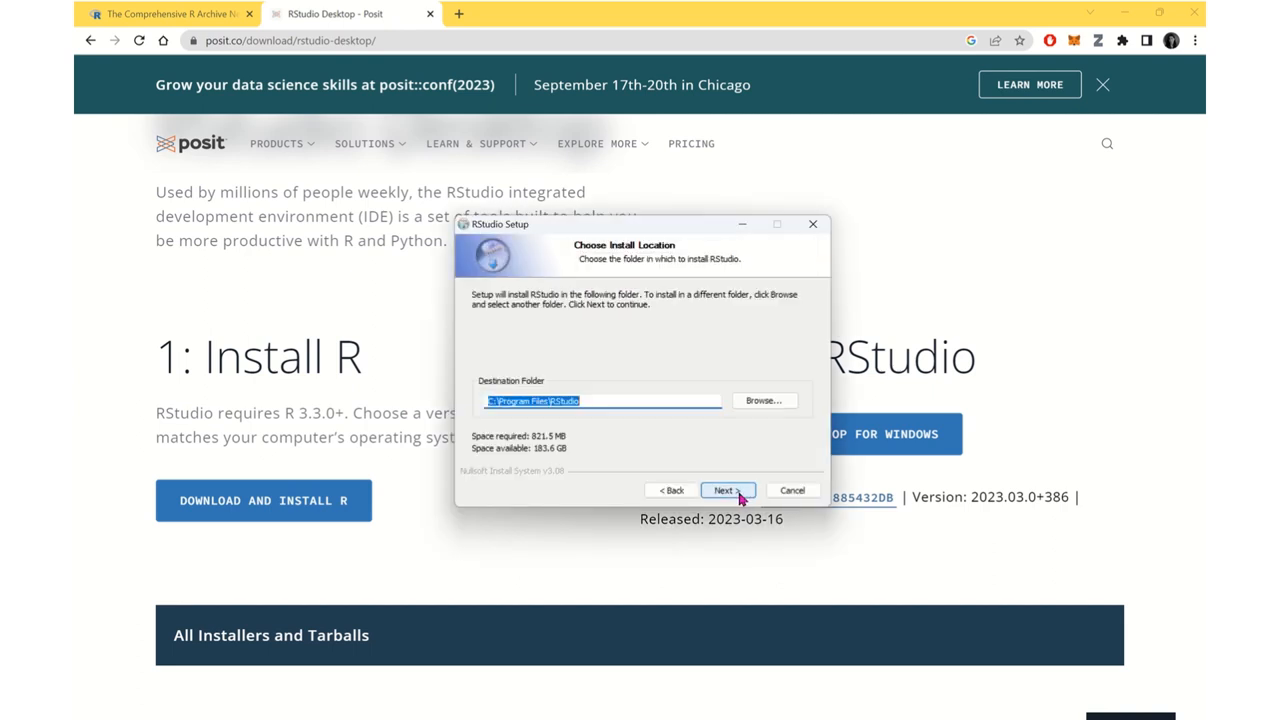
Step: Keep C:\Program Files\RStudio and the RStudio Start Menu folder, then install
{"action": "left_click", "coordinate": [724, 490]}
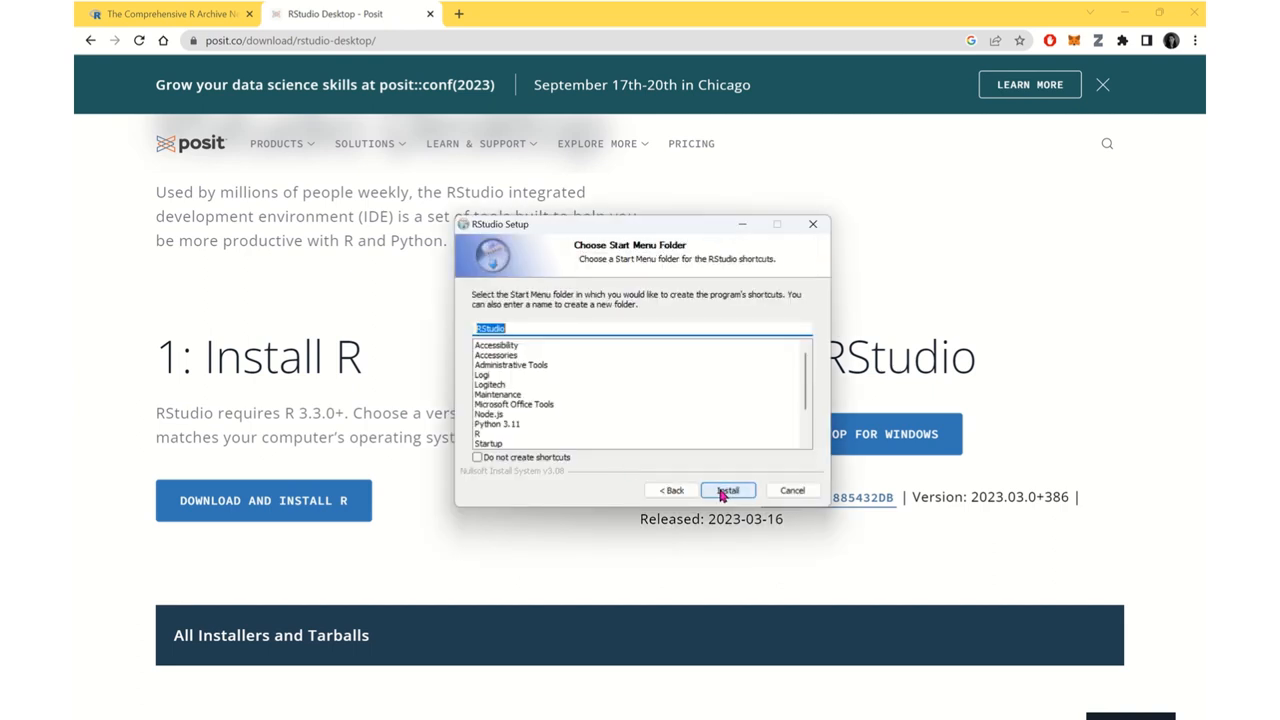
{"action": "left_click", "coordinate": [727, 490]}
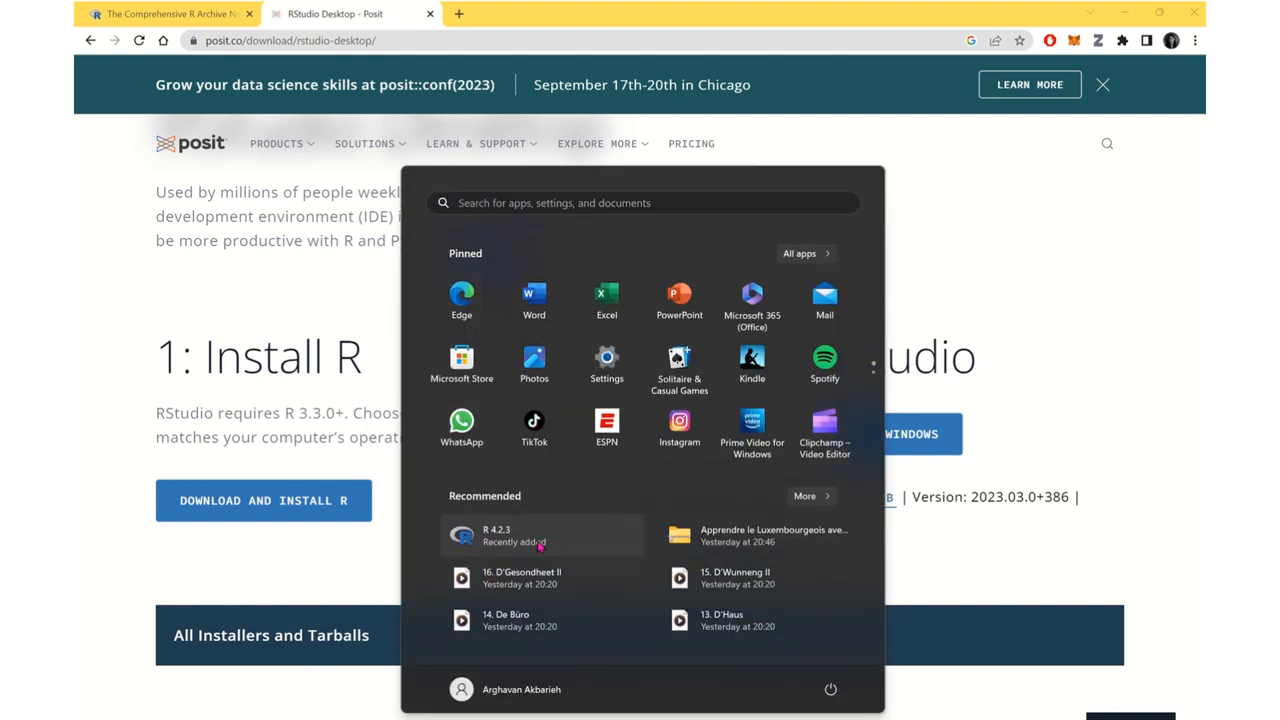
{"action": "mouse_move", "coordinate": [510, 550]}
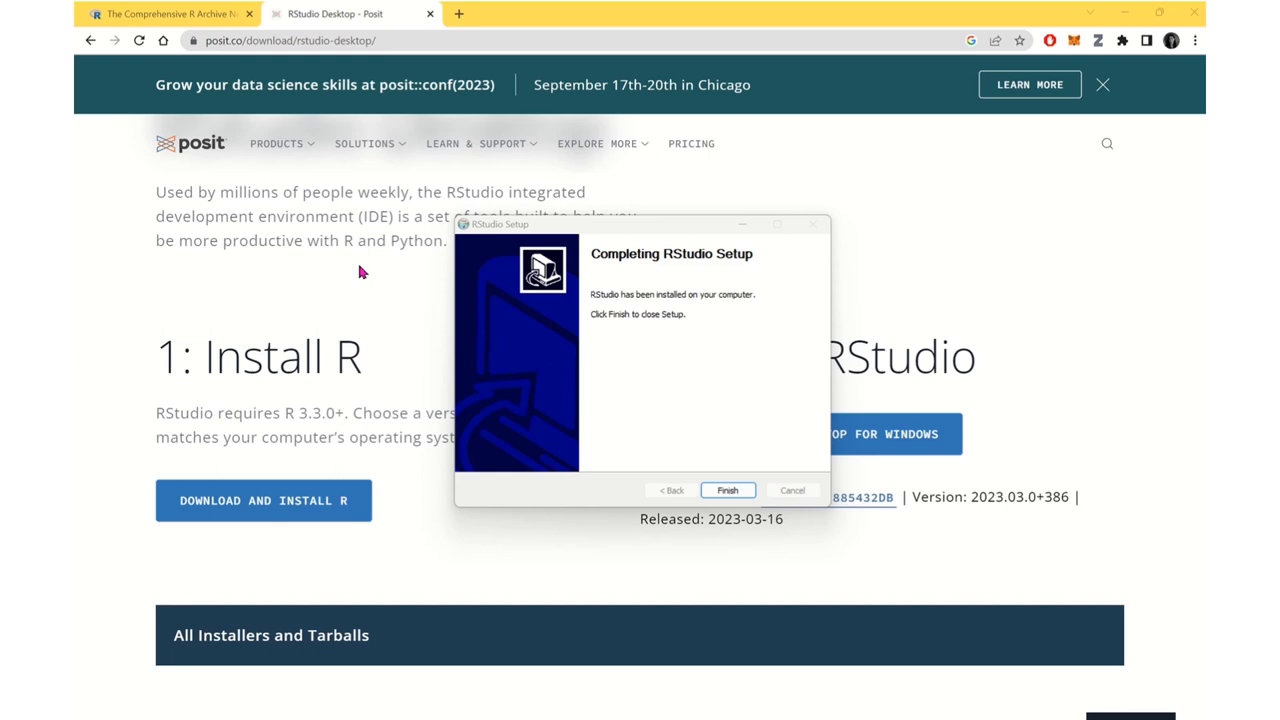
{"action": "mouse_move", "coordinate": [660, 474]}
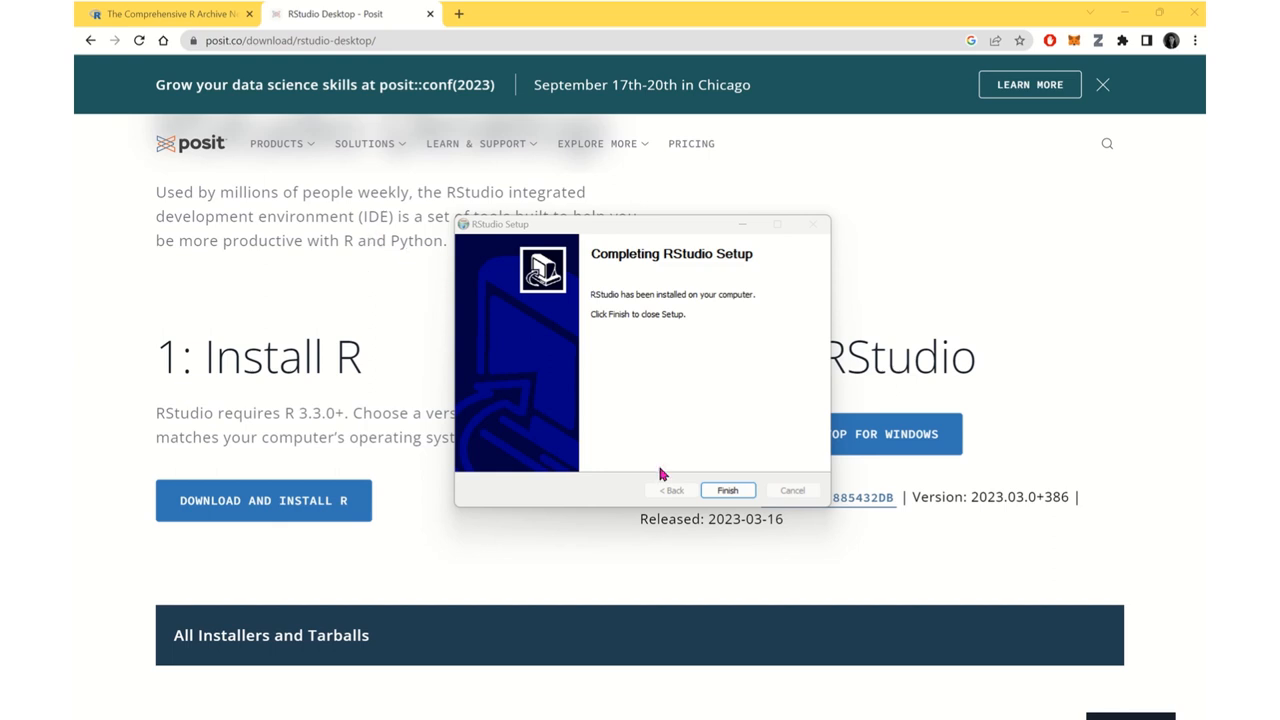
Step: Close the finished RStudio setup and search the Start menu for RStudio
{"action": "left_click", "coordinate": [727, 490]}
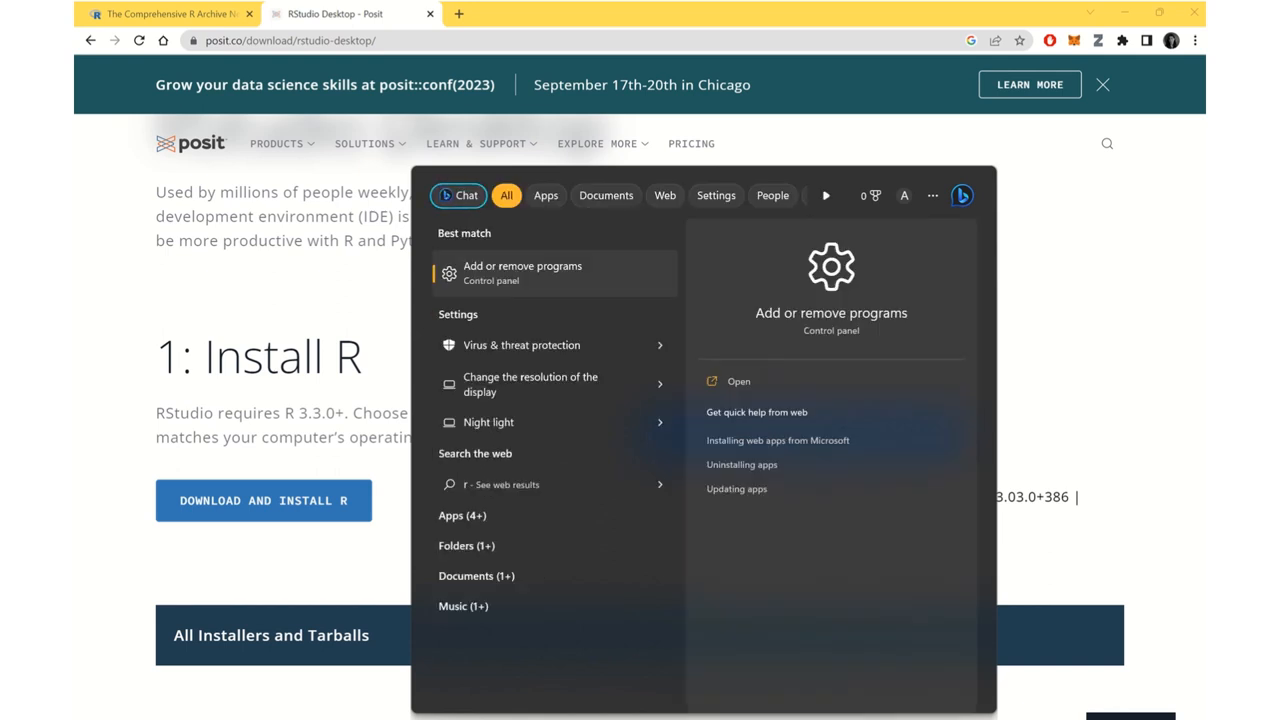
{"action": "type", "text": "st"}
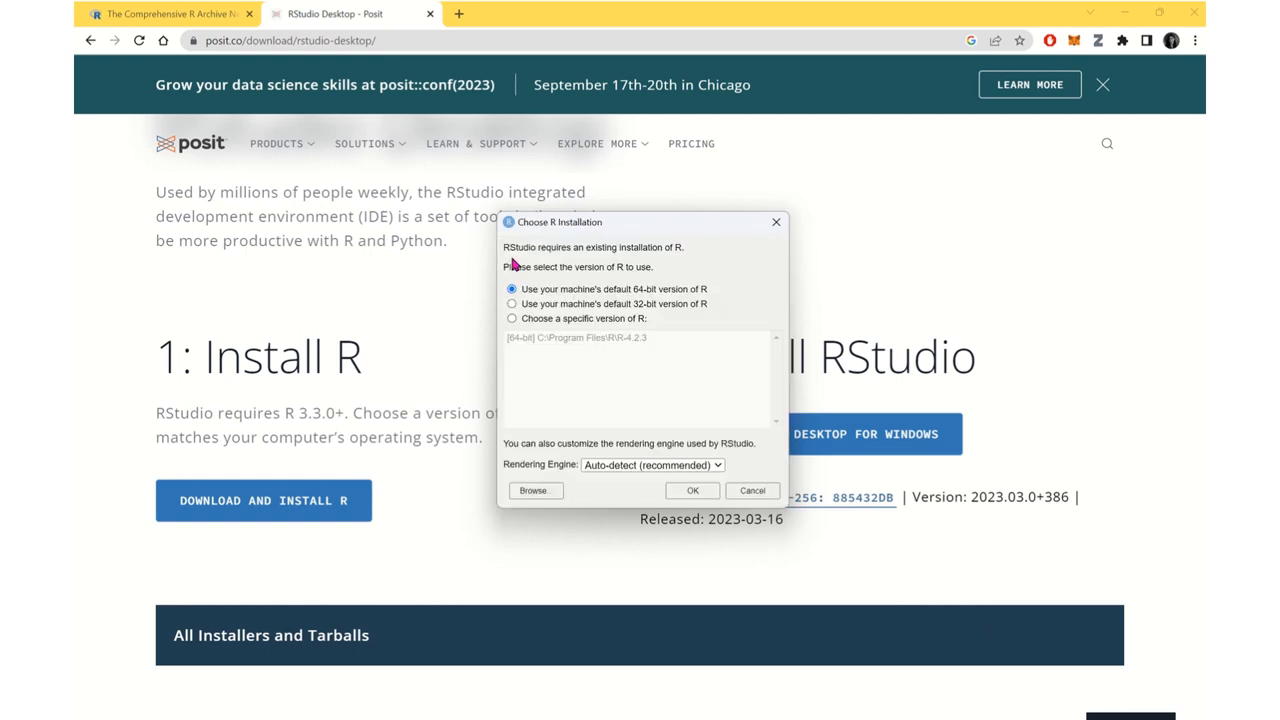
{"action": "mouse_move", "coordinate": [590, 303]}
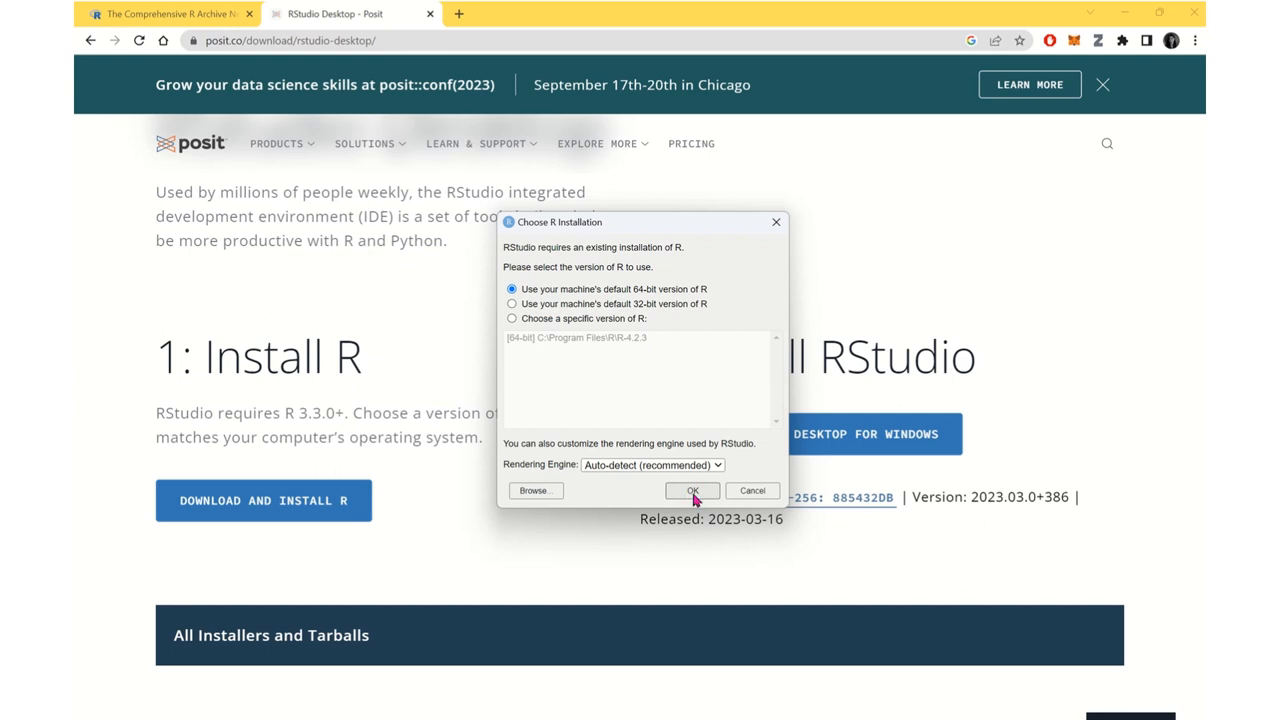
{"action": "mouse_move", "coordinate": [618, 293]}
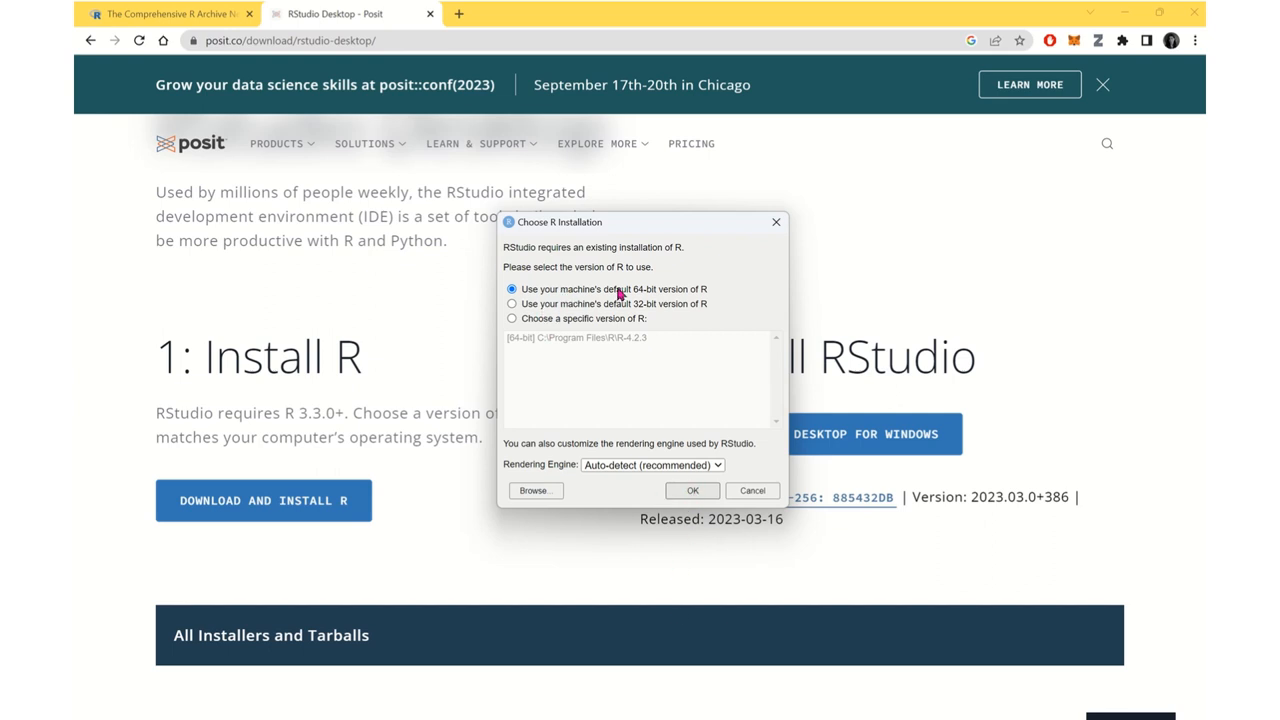
Step: Confirm the machine's default 64-bit R 4.2.3 in Choose R Installation
{"action": "left_click", "coordinate": [692, 490]}
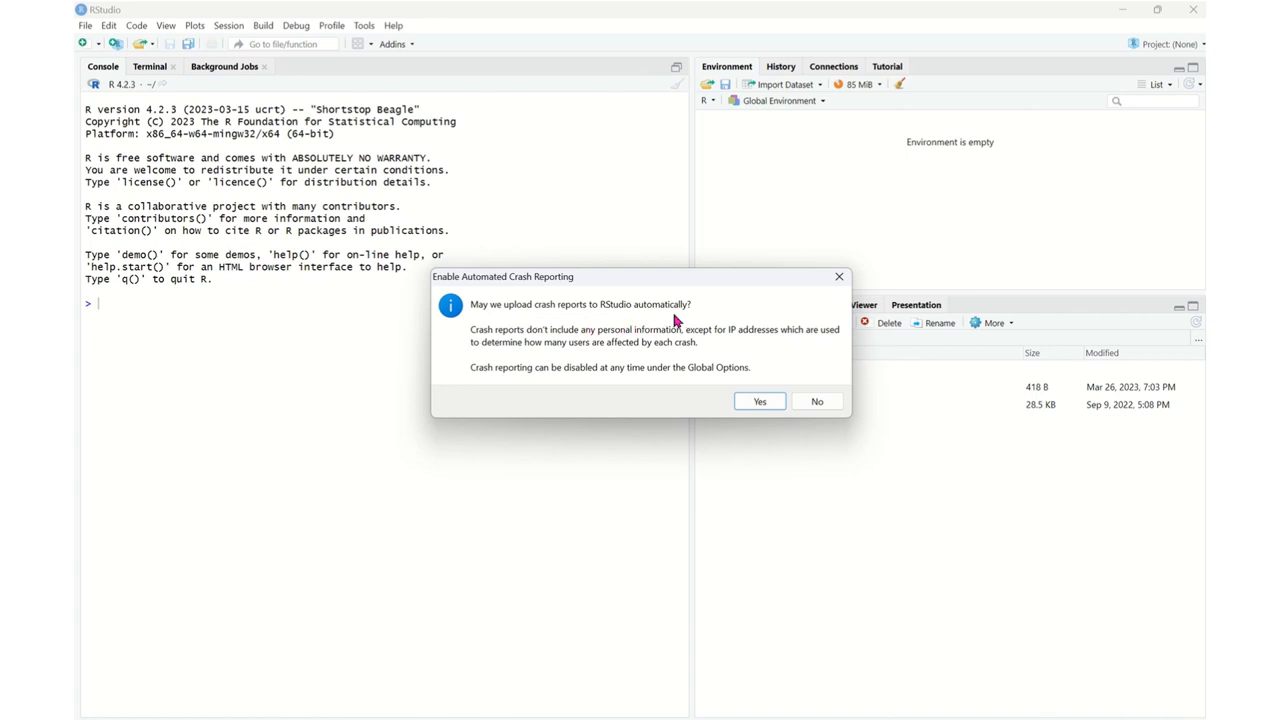
Step: Answer the Enable Automated Crash Reporting prompt
{"action": "left_click", "coordinate": [816, 401]}
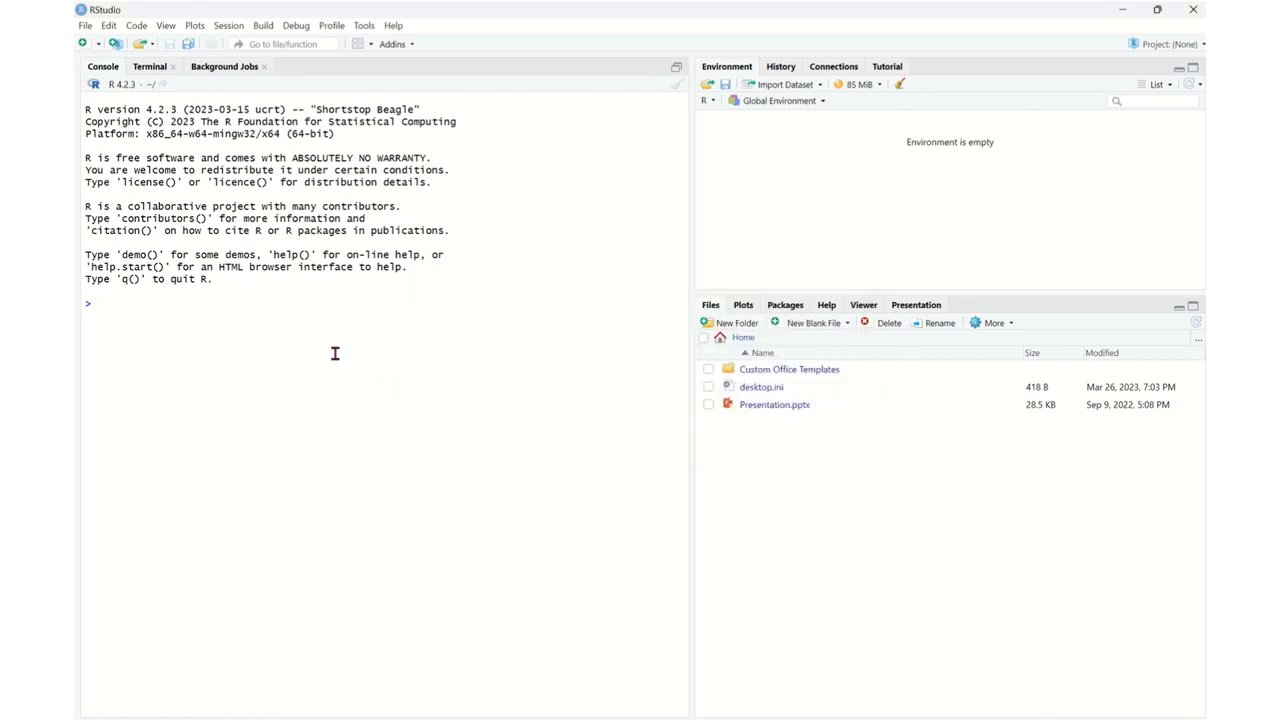
{"action": "mouse_move", "coordinate": [467, 405]}
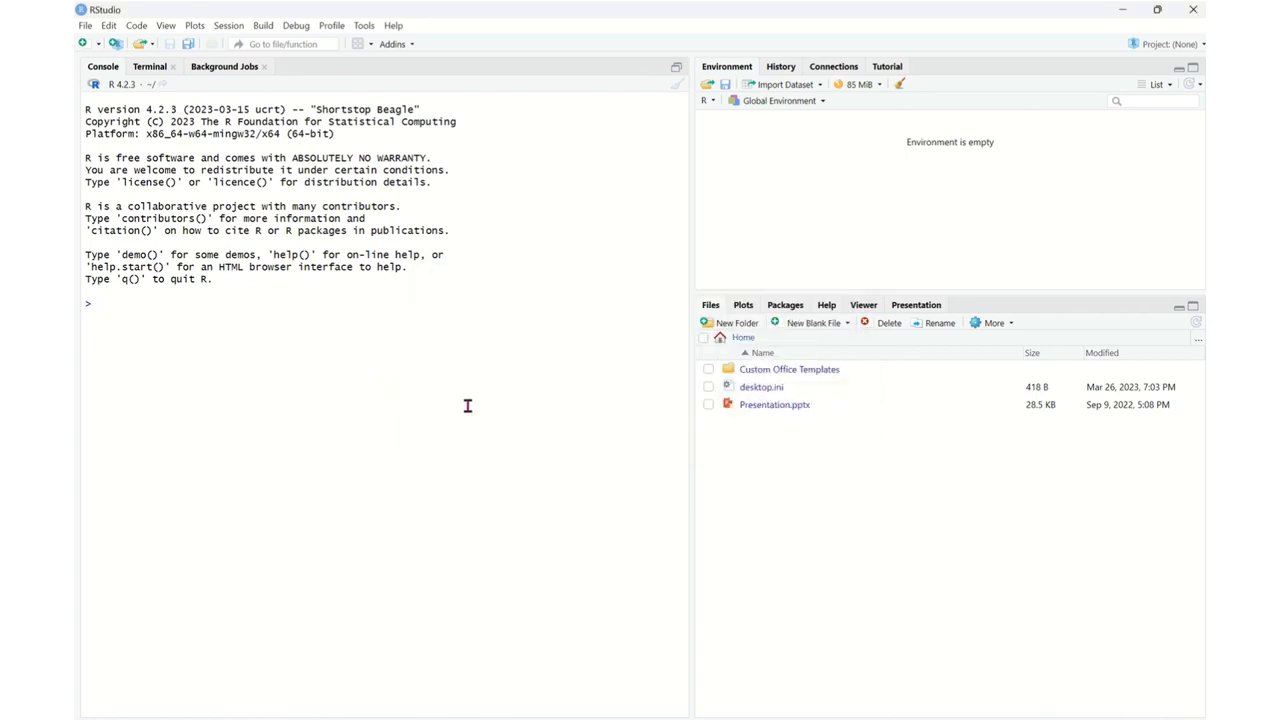
{"action": "mouse_move", "coordinate": [477, 398]}
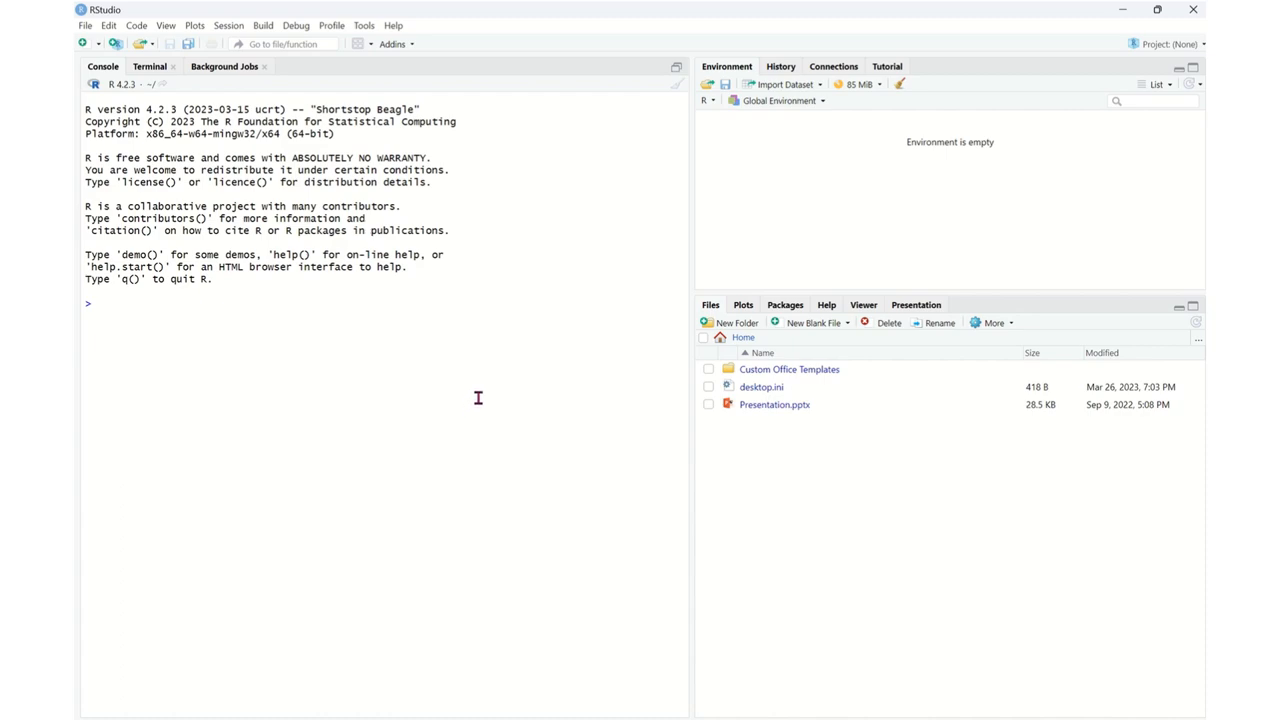